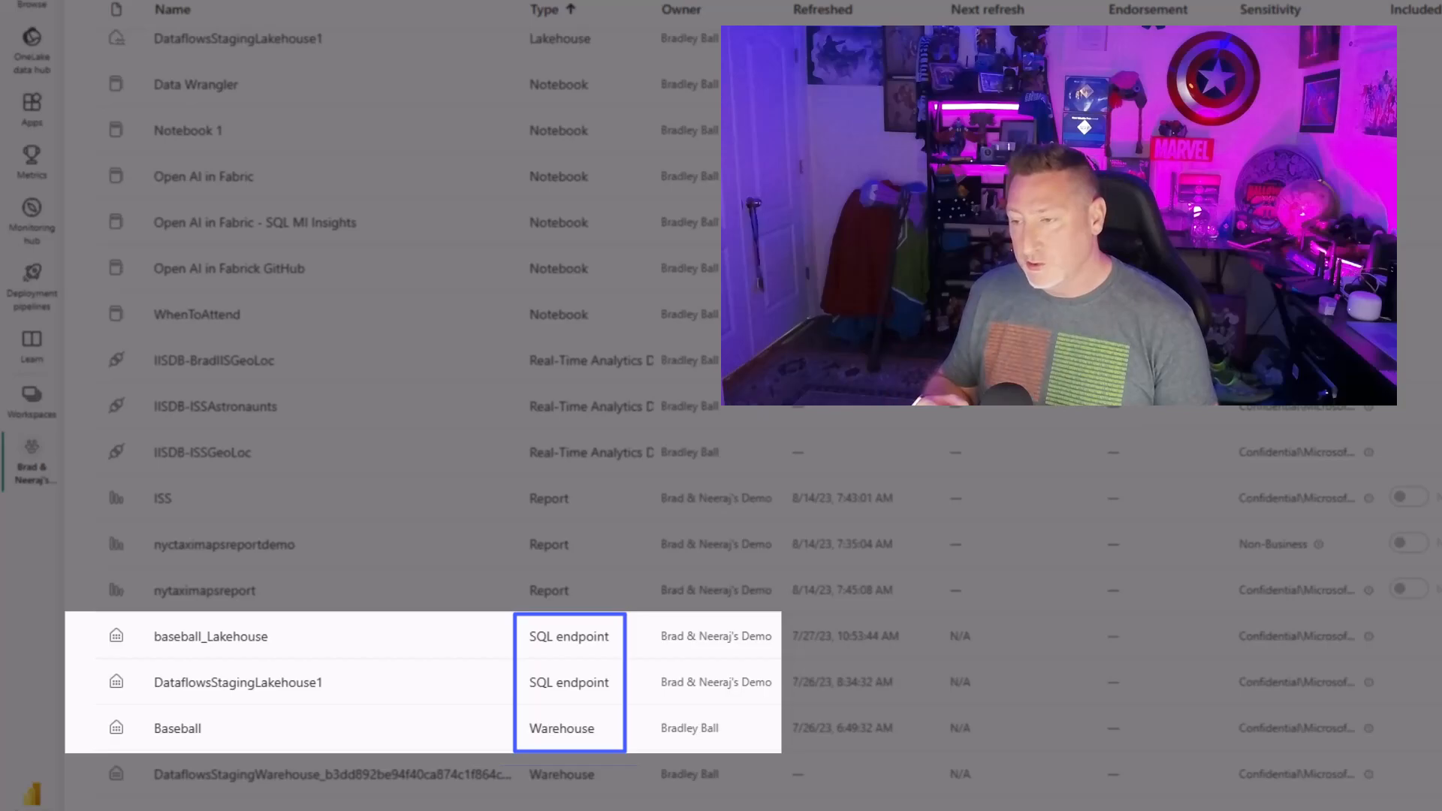
mouse_move(672, 671)
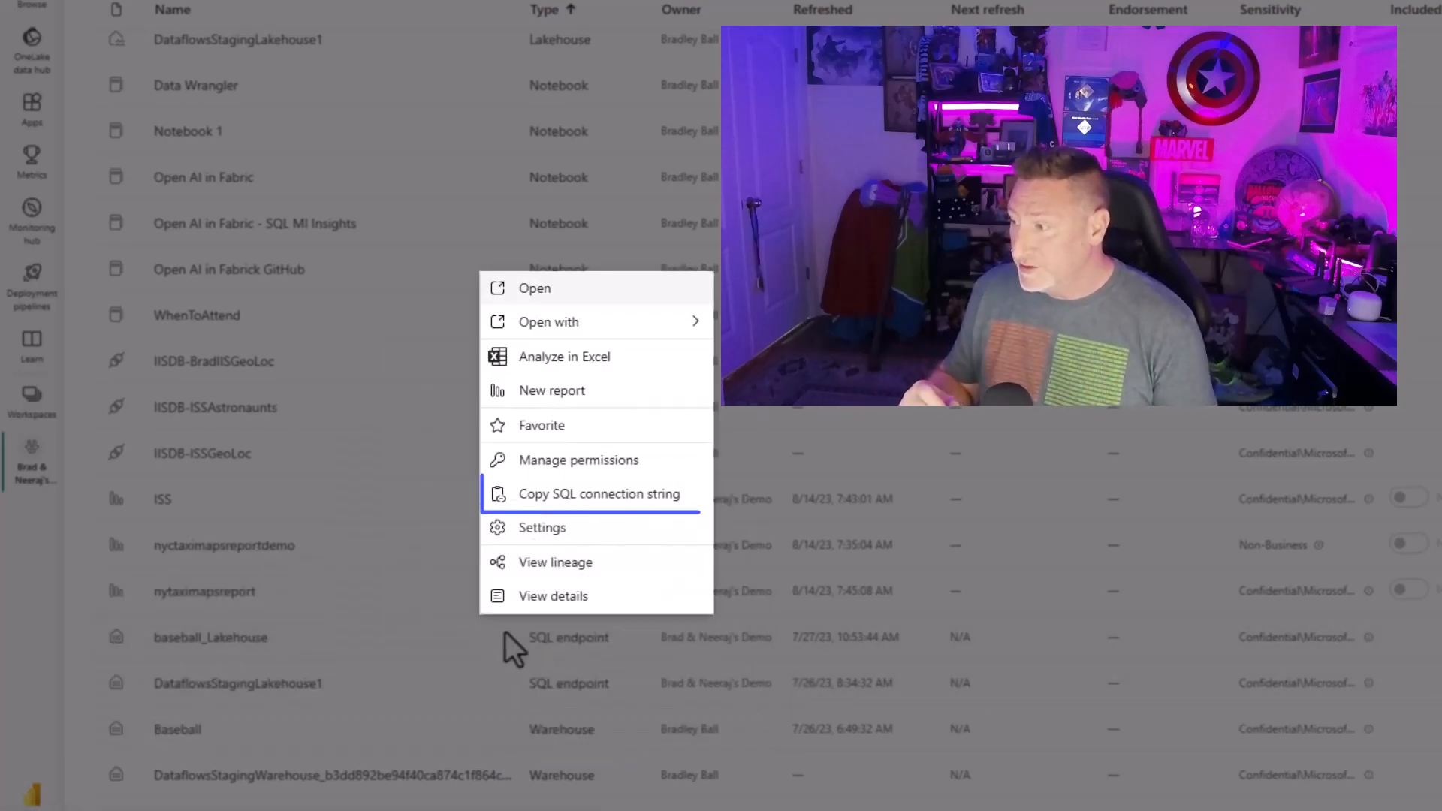
mouse_move(596, 494)
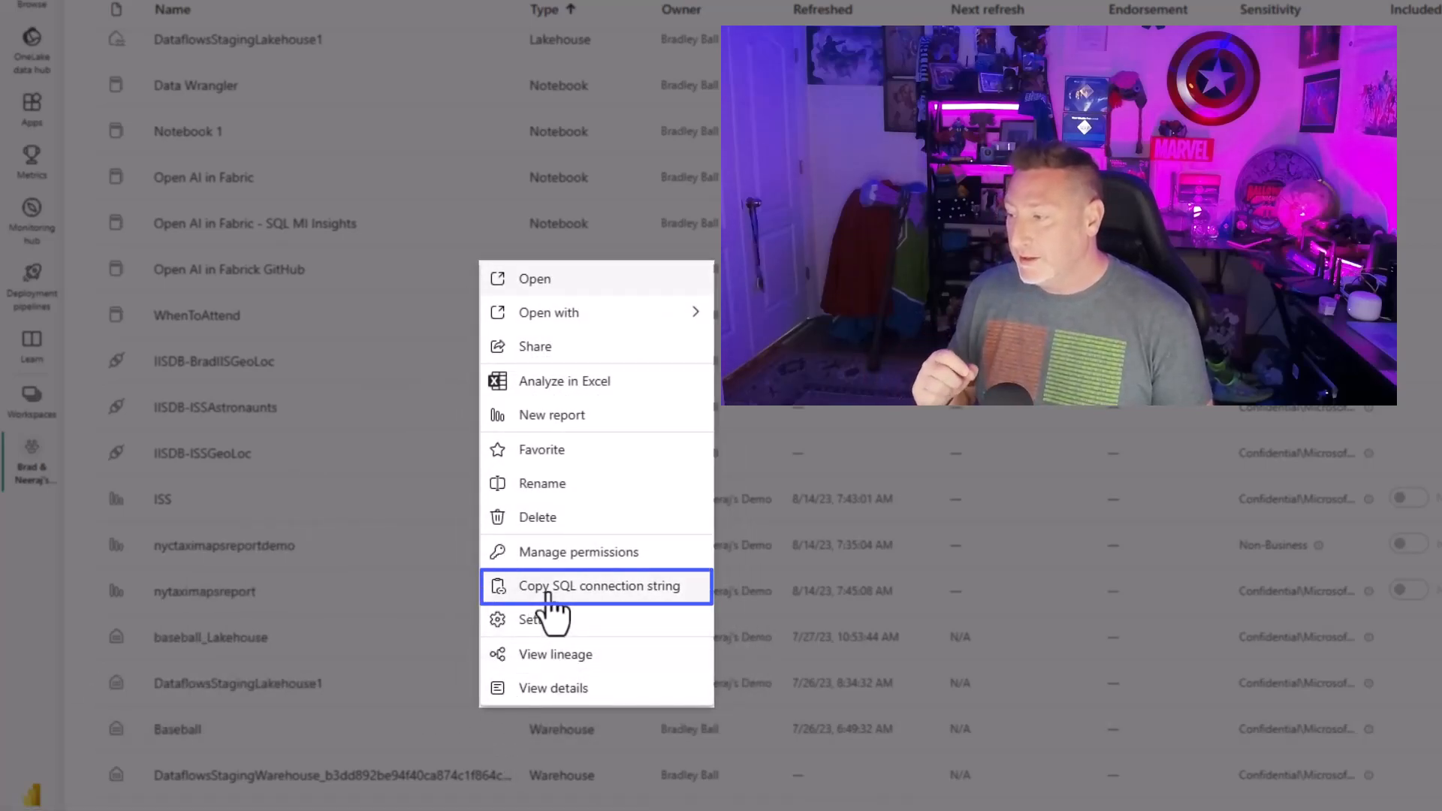
Copy the baseball_Lakehouse SQL endpoint connection string from its context menu.
left_click(599, 585)
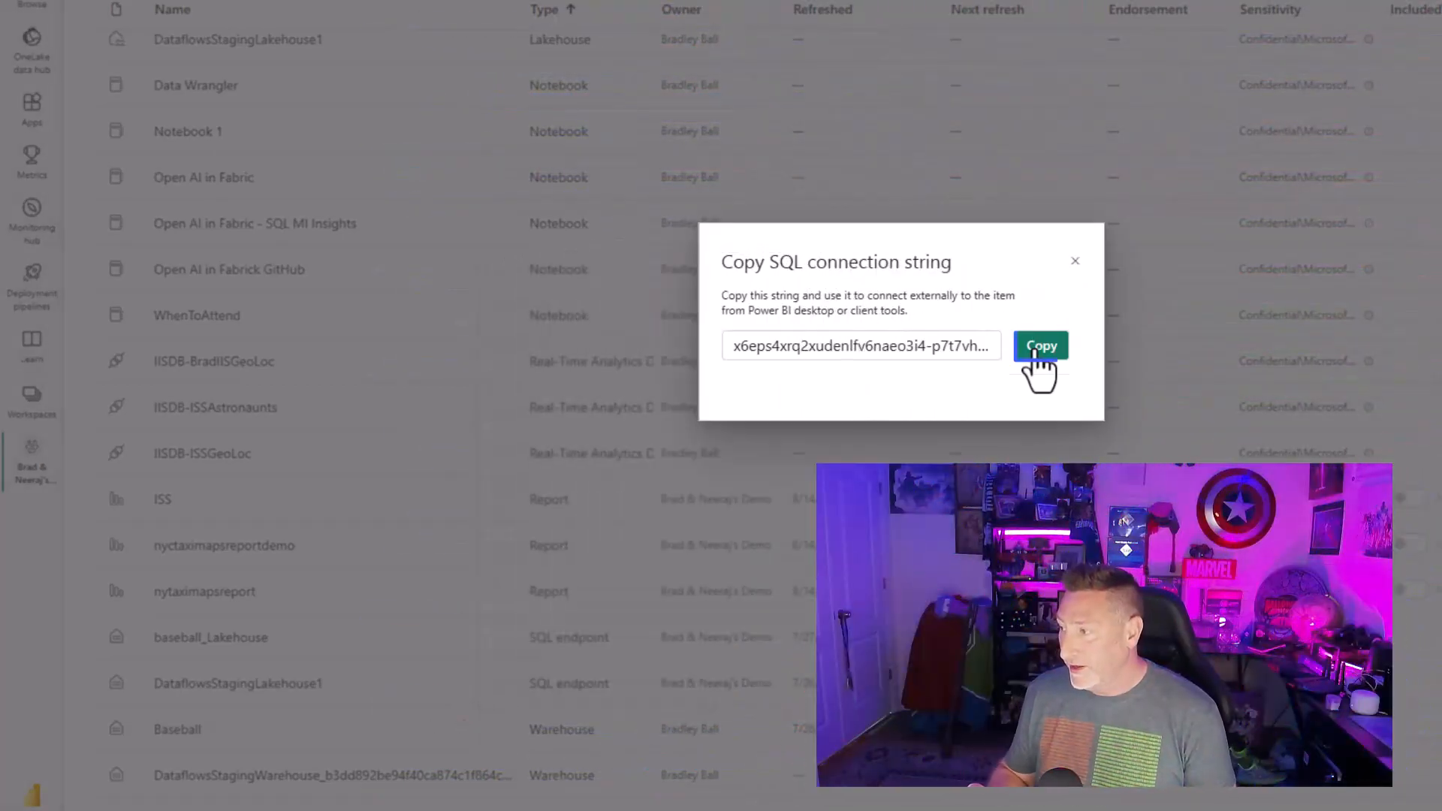
left_click(1040, 345)
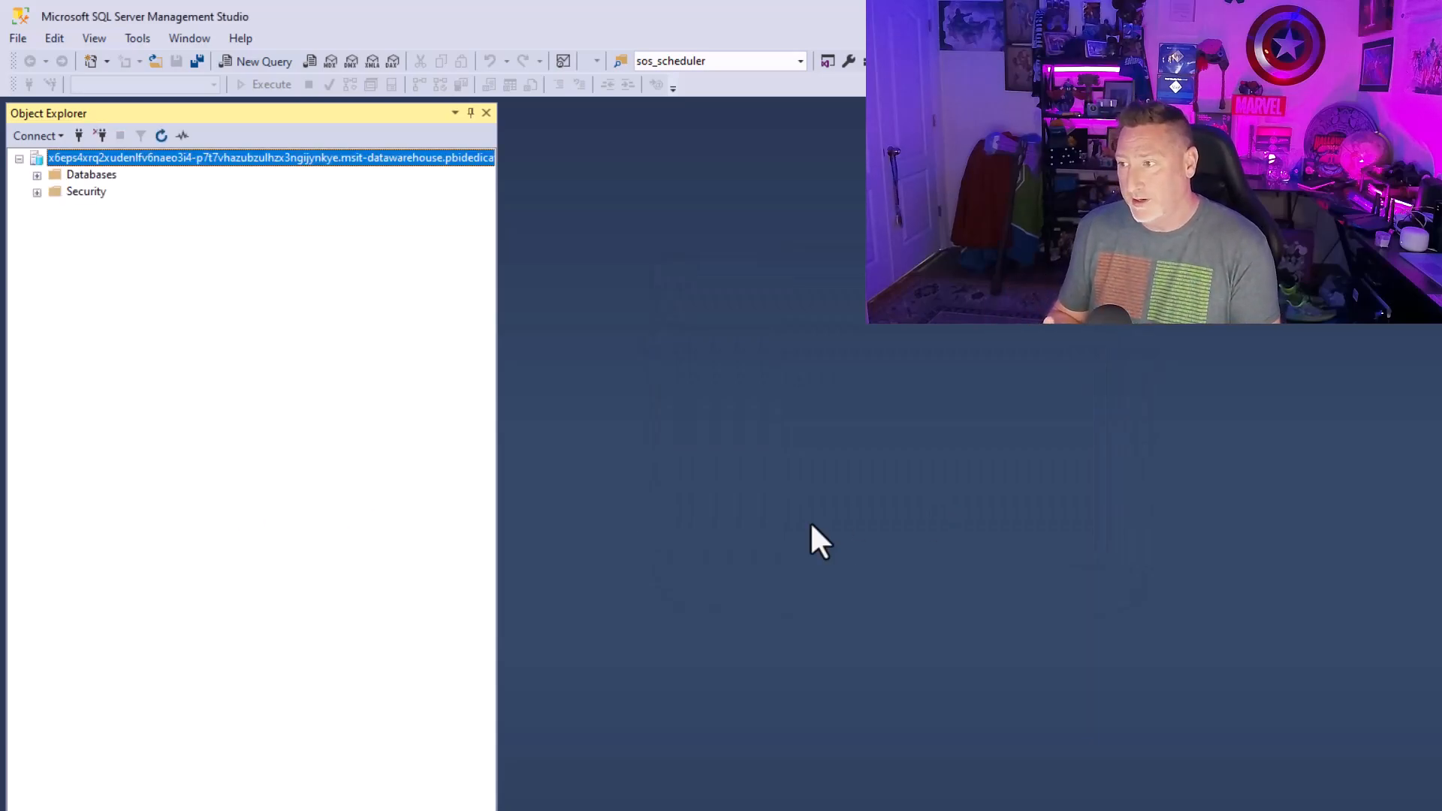
Expand Databases, Baseball and baseball_Lakehouse to list their Tables in Object Explorer.
left_click(36, 174)
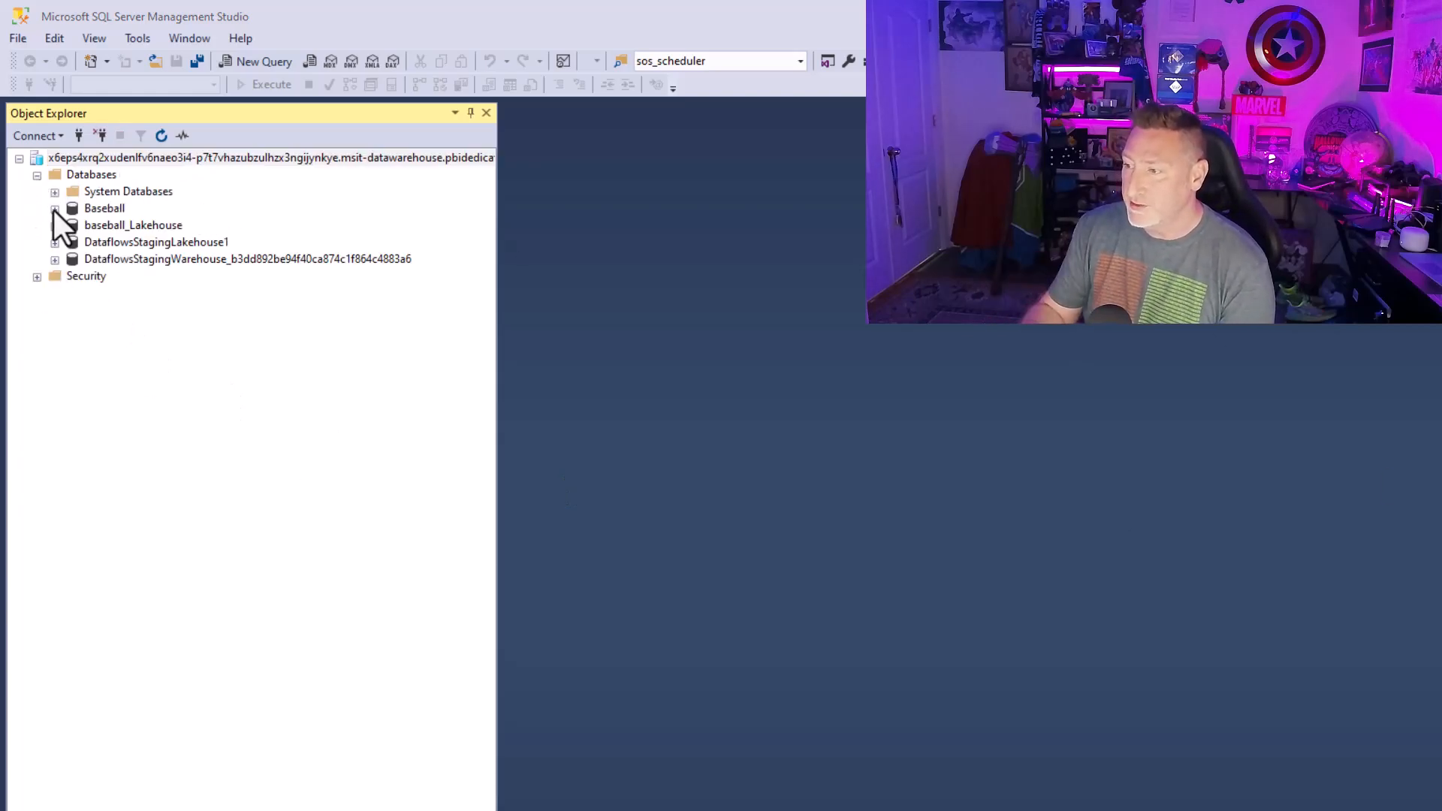
left_click(54, 208)
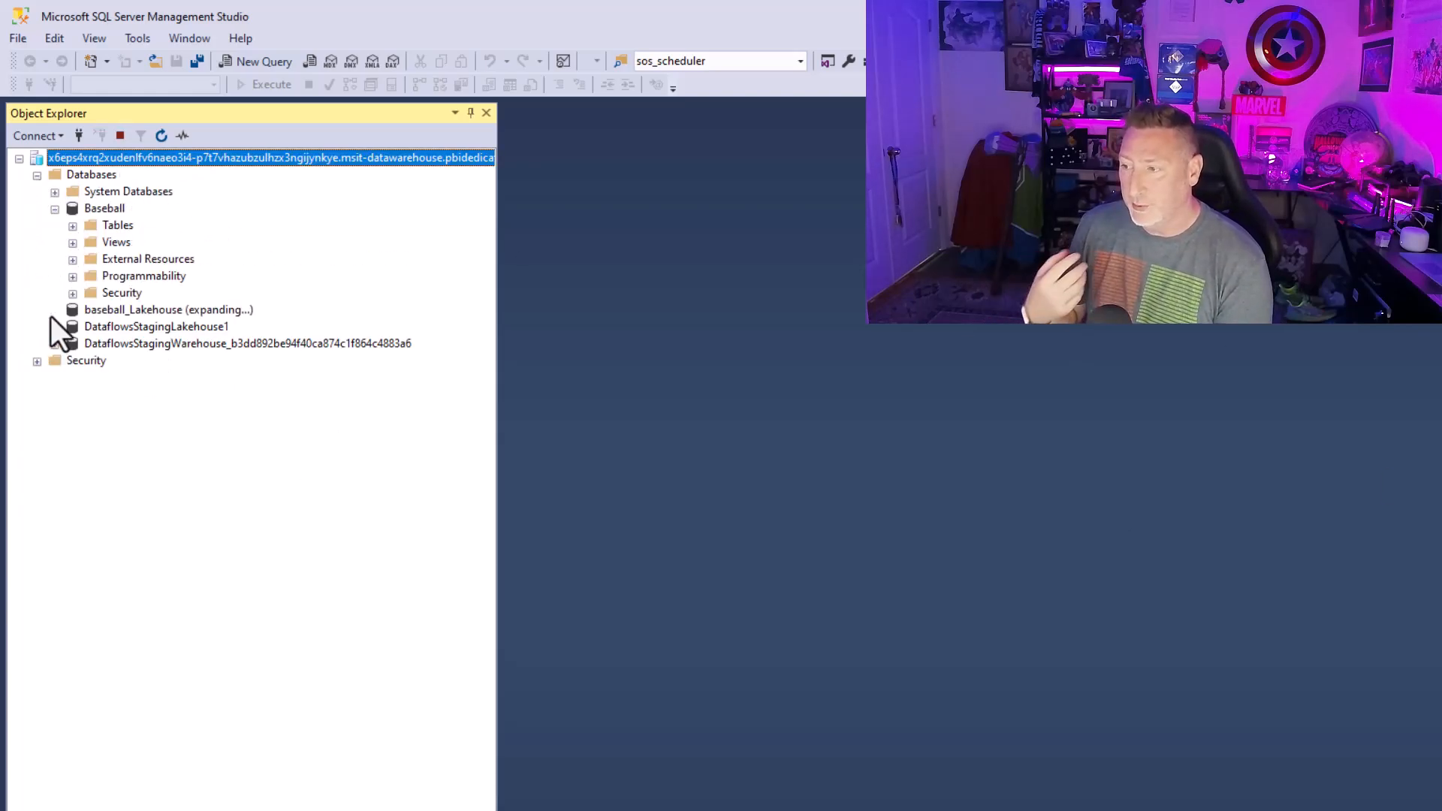
left_click(72, 311)
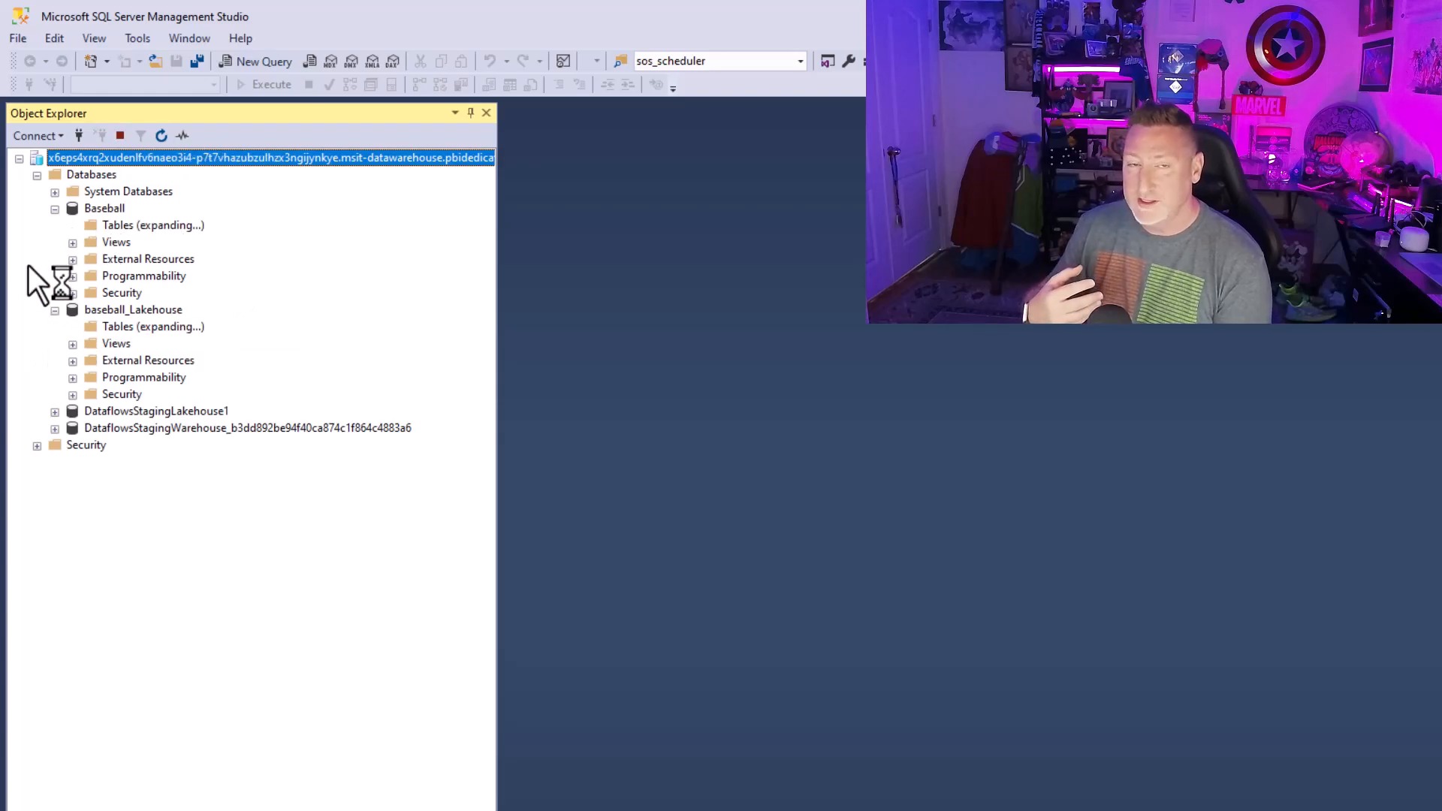
left_click(72, 224)
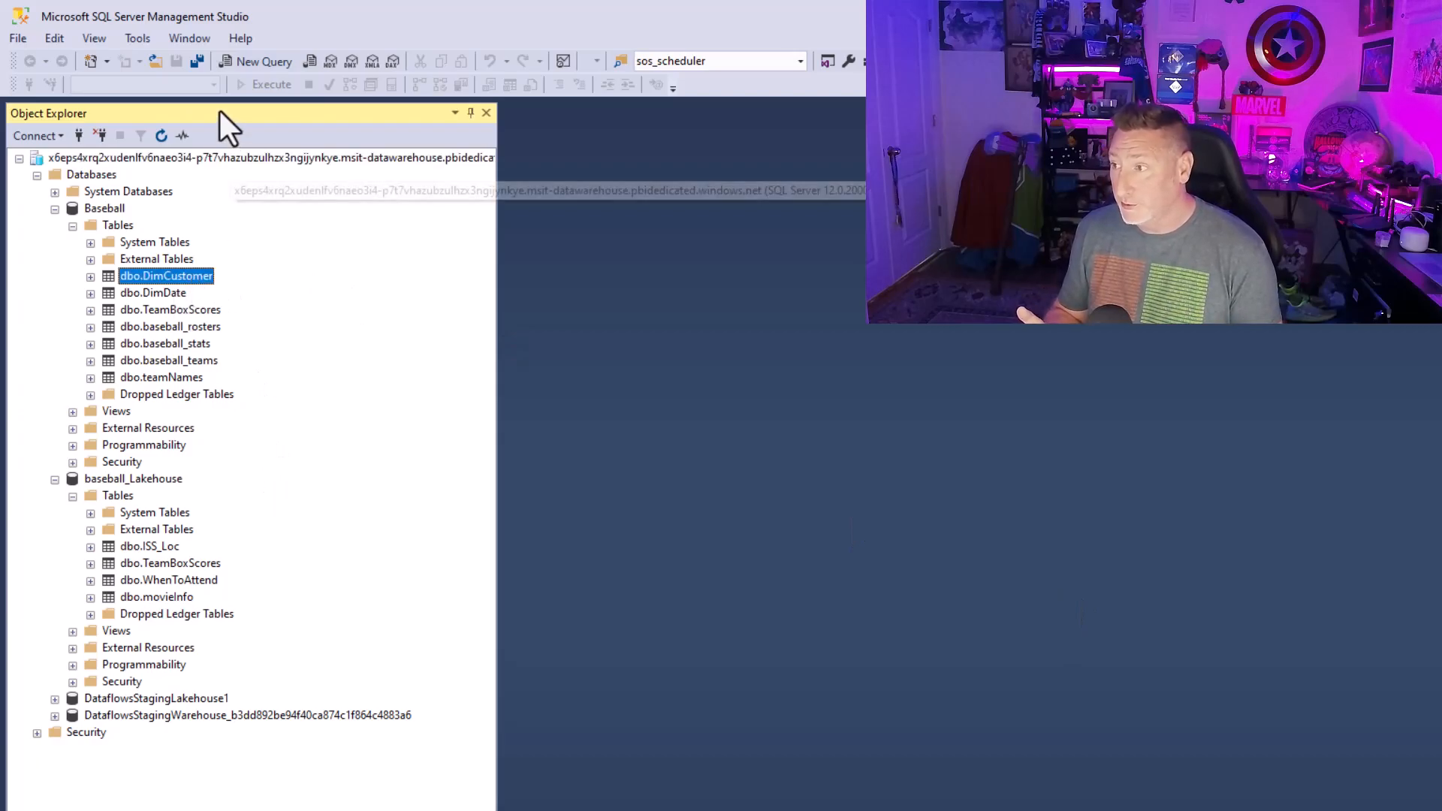
left_click(263, 60)
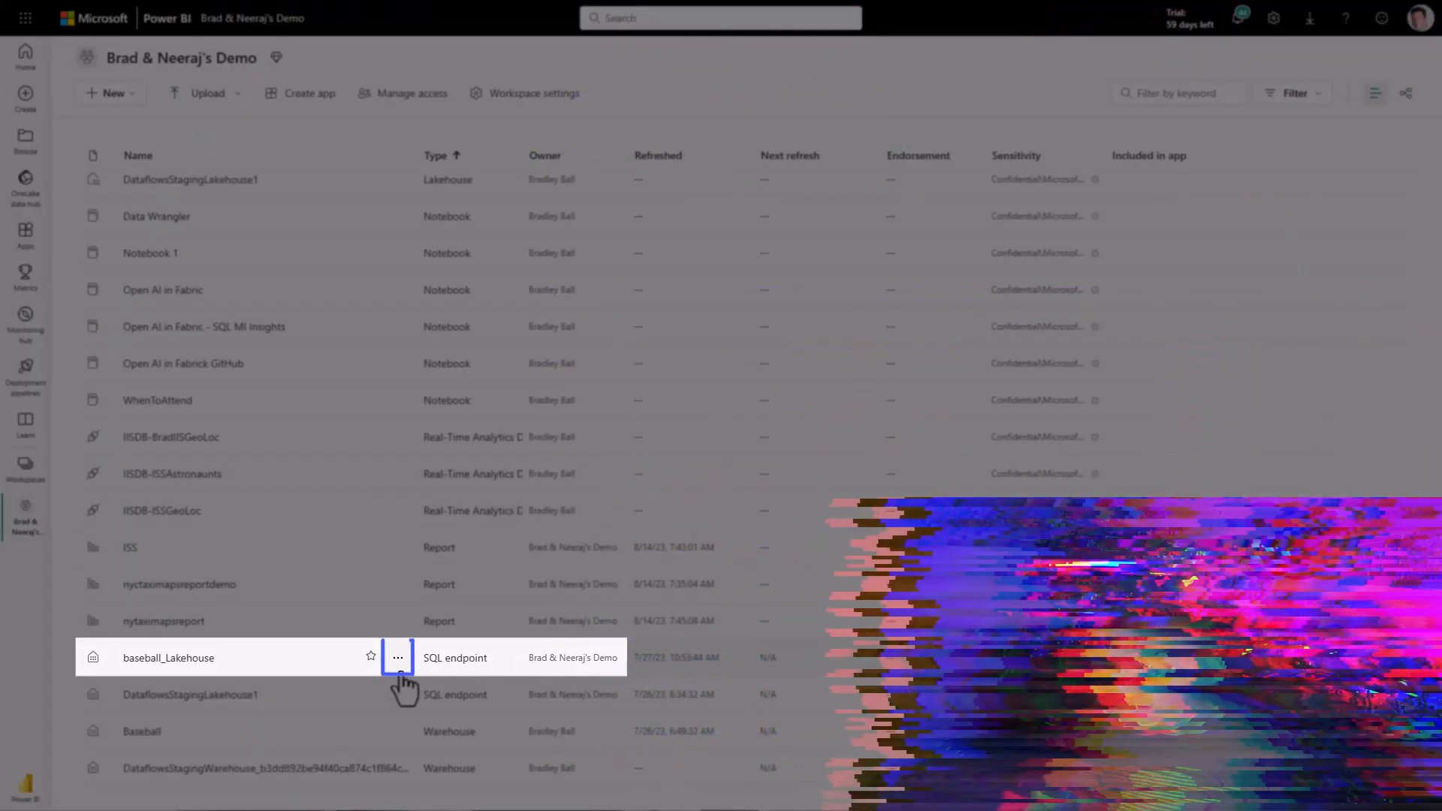
Launch Azure Data Studio for baseball_Lakehouse via Open with, confirming the browser and connect prompts.
left_click(397, 657)
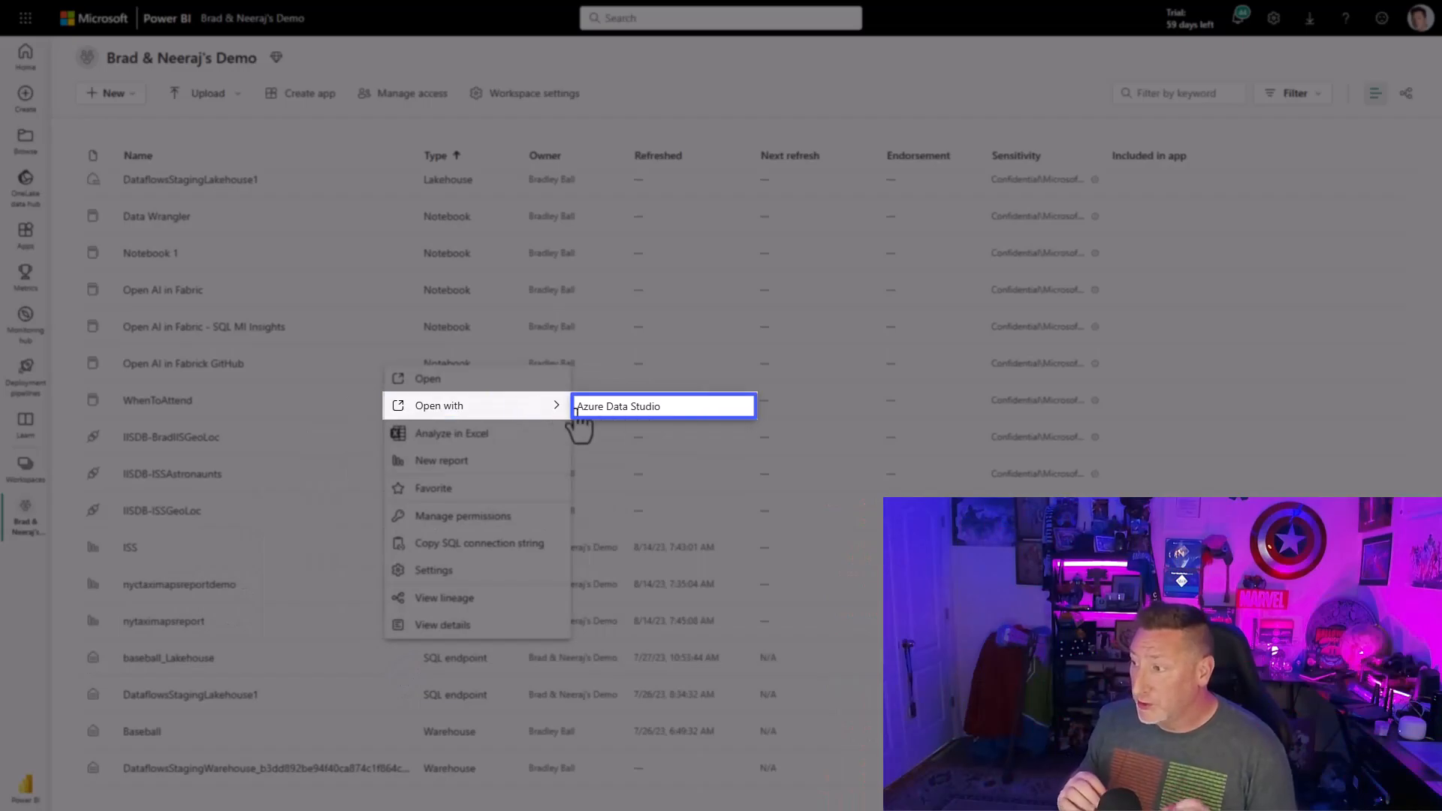
left_click(618, 406)
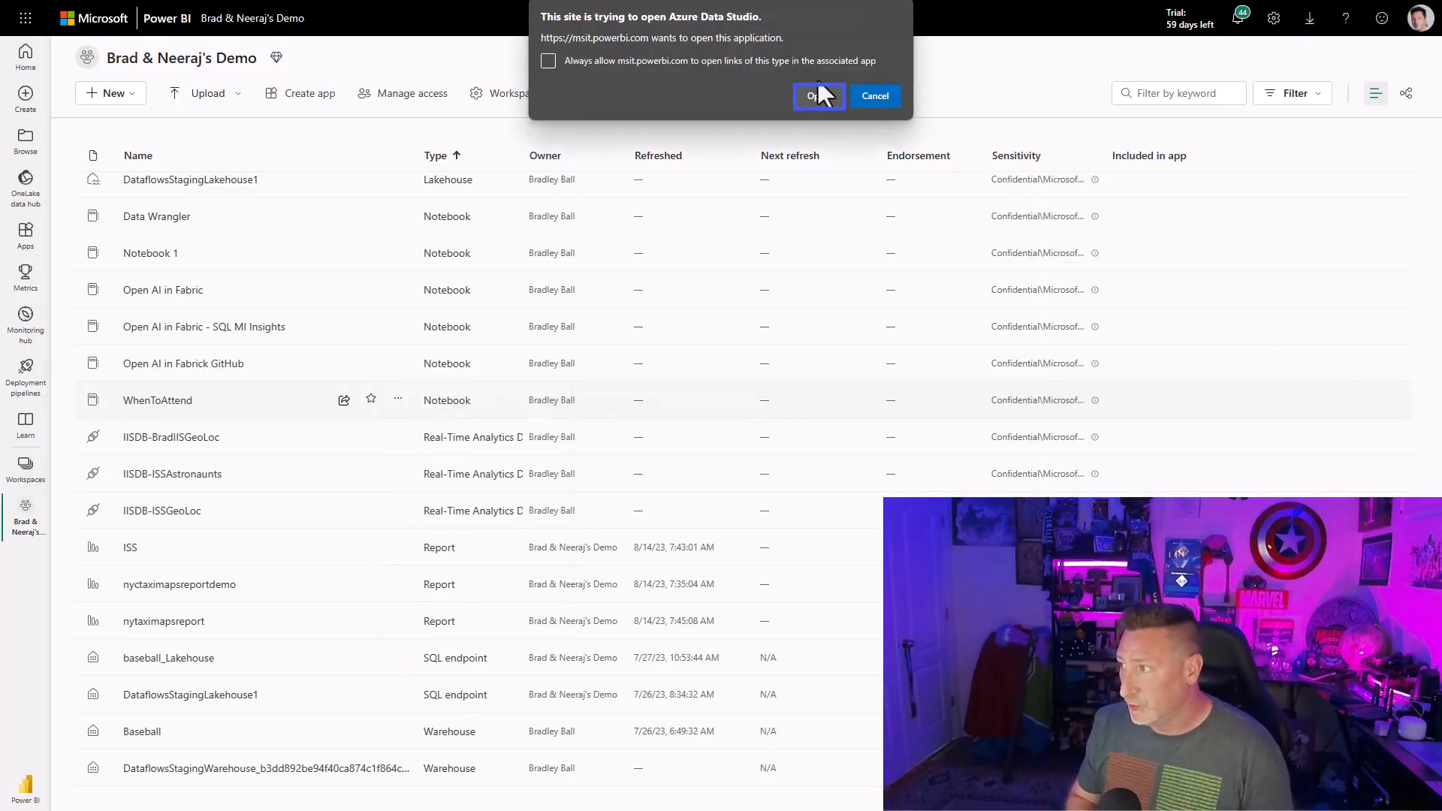
left_click(814, 95)
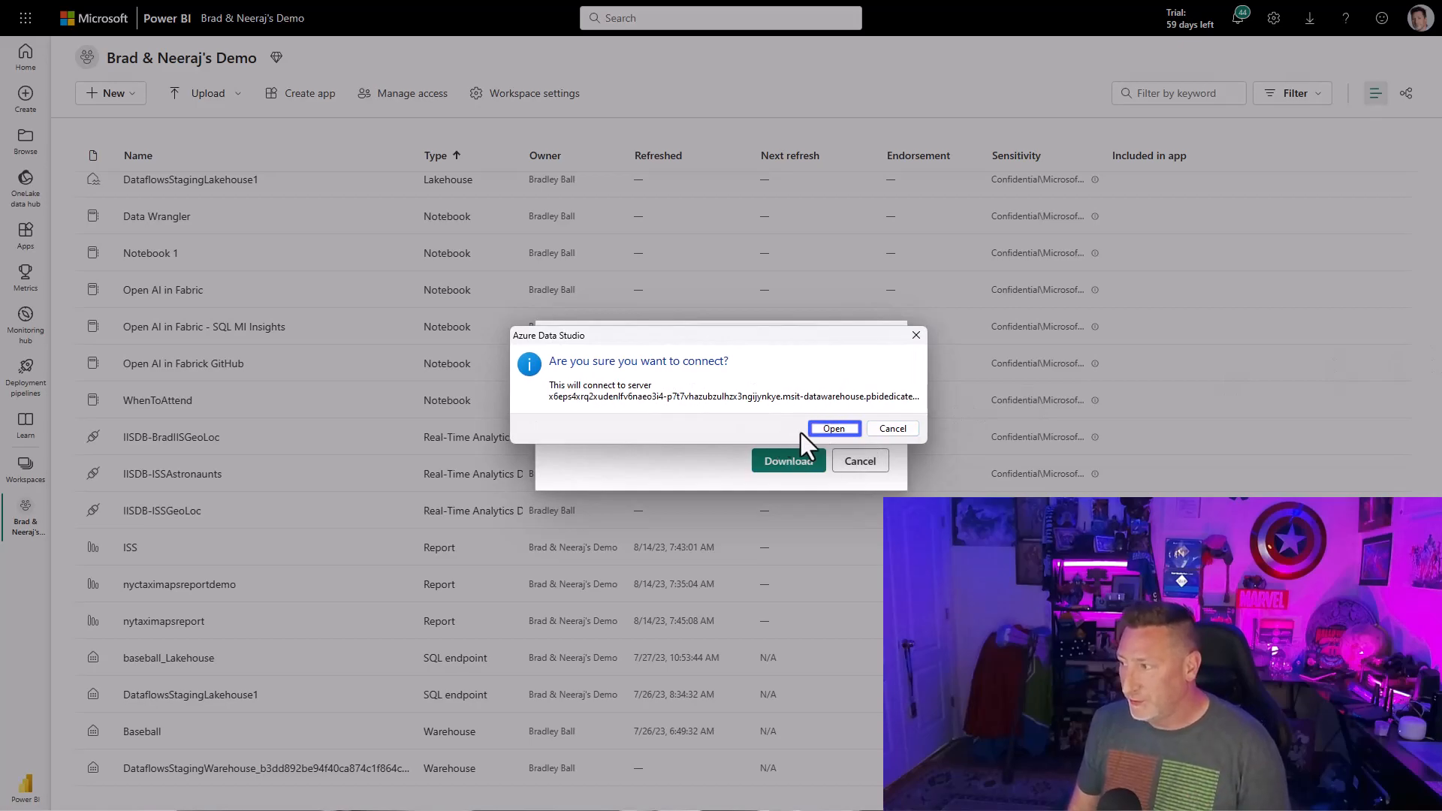
left_click(832, 429)
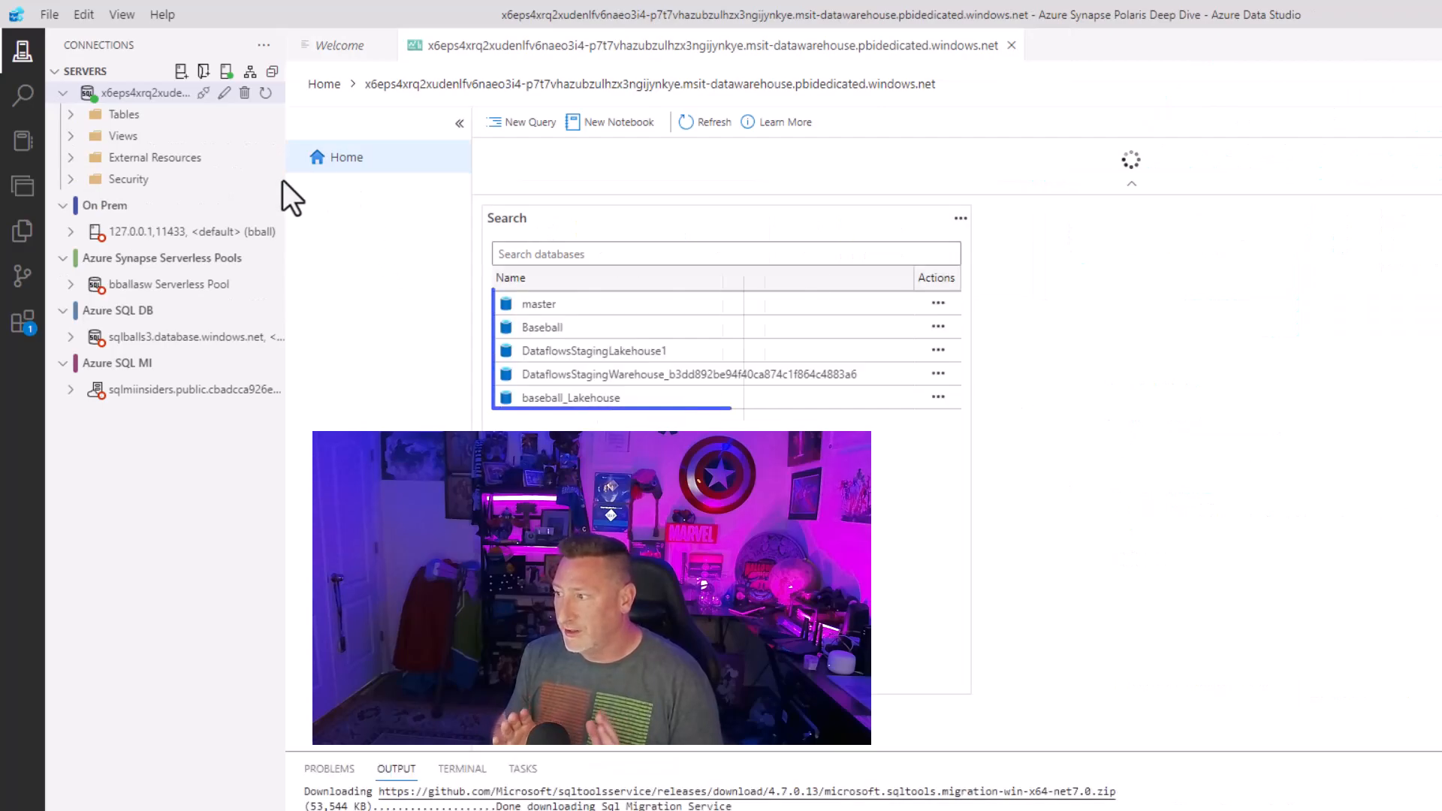
Enter the Fabric server, add a green 'Microsoft Fabric' server group, and connect.
left_click(540, 326)
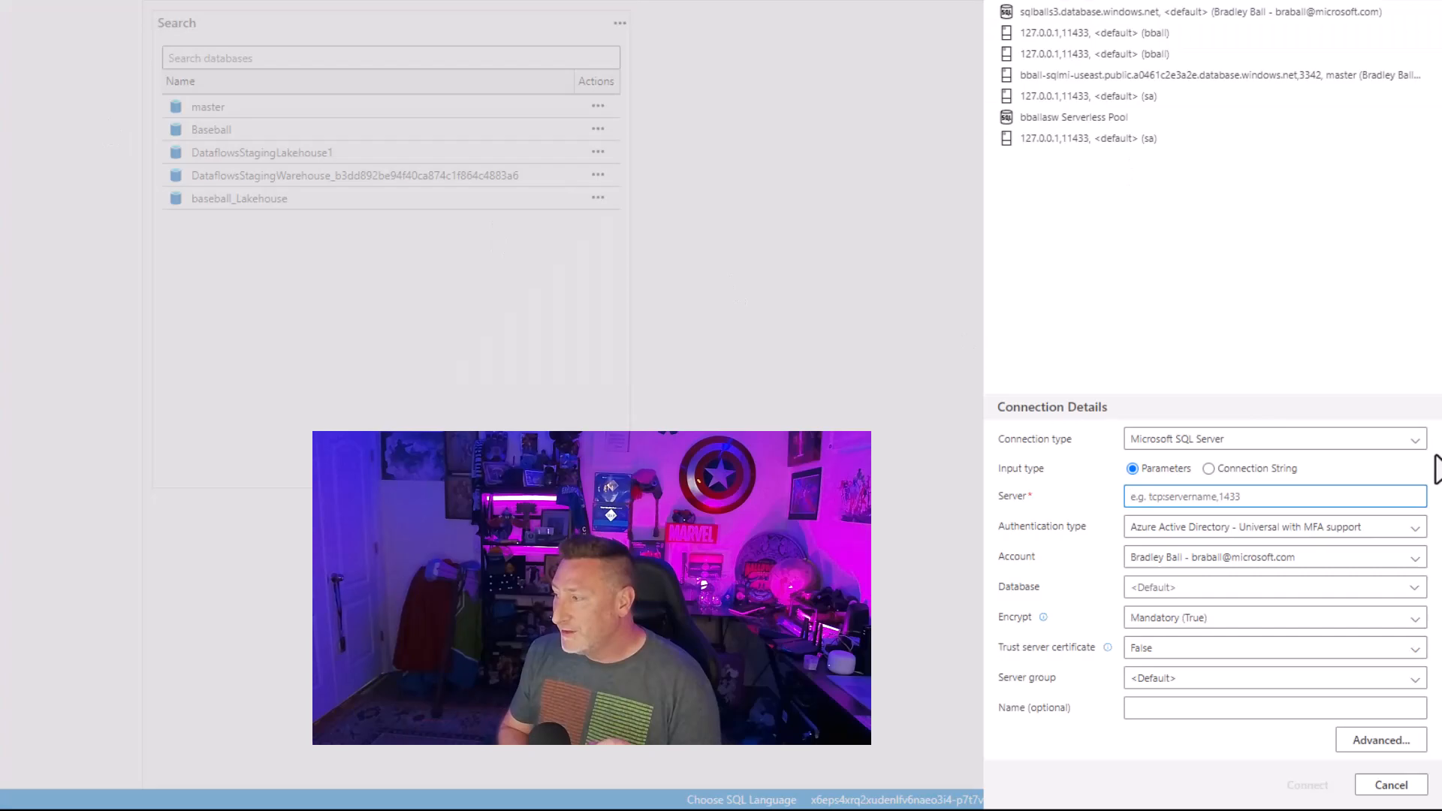
left_click(1273, 677)
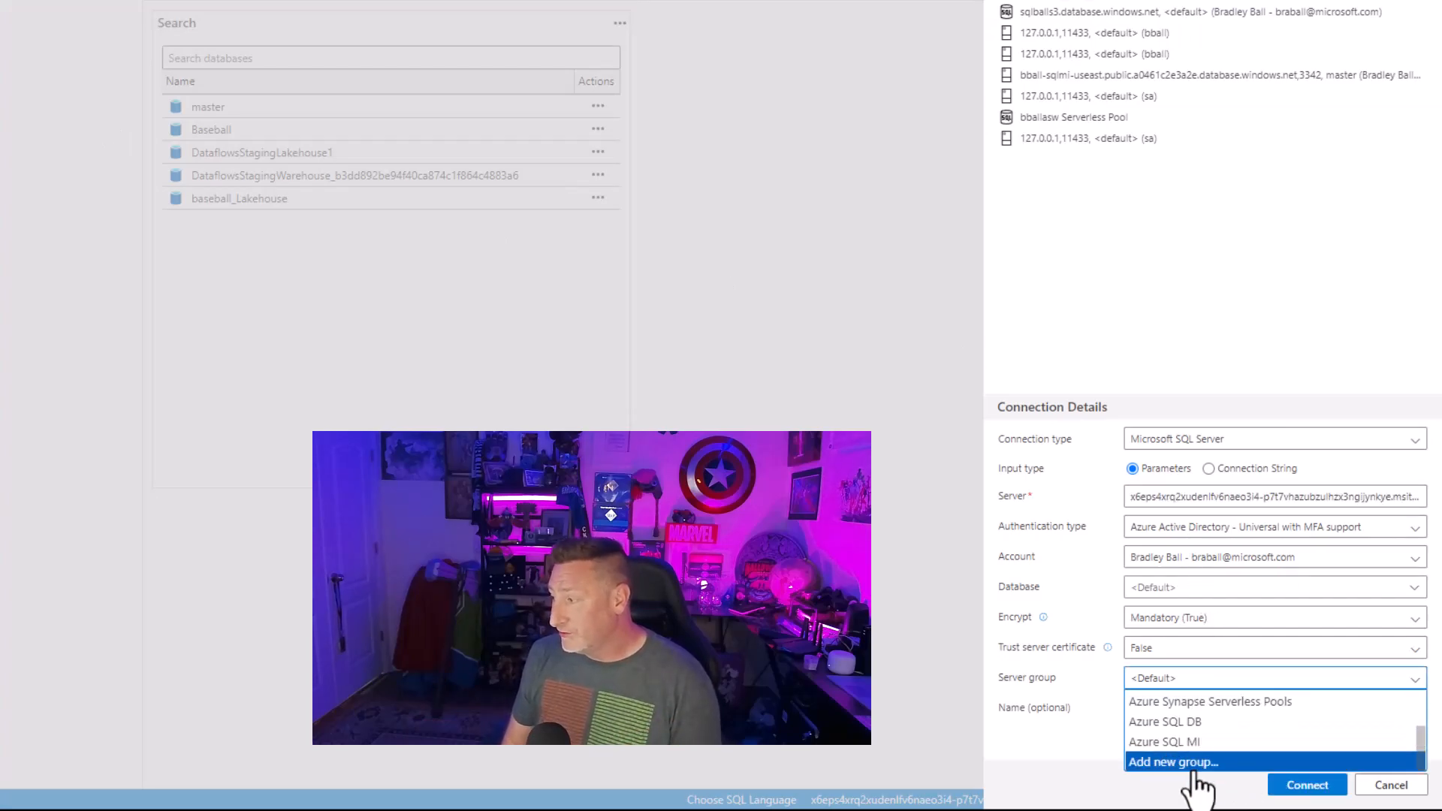
left_click(1172, 761)
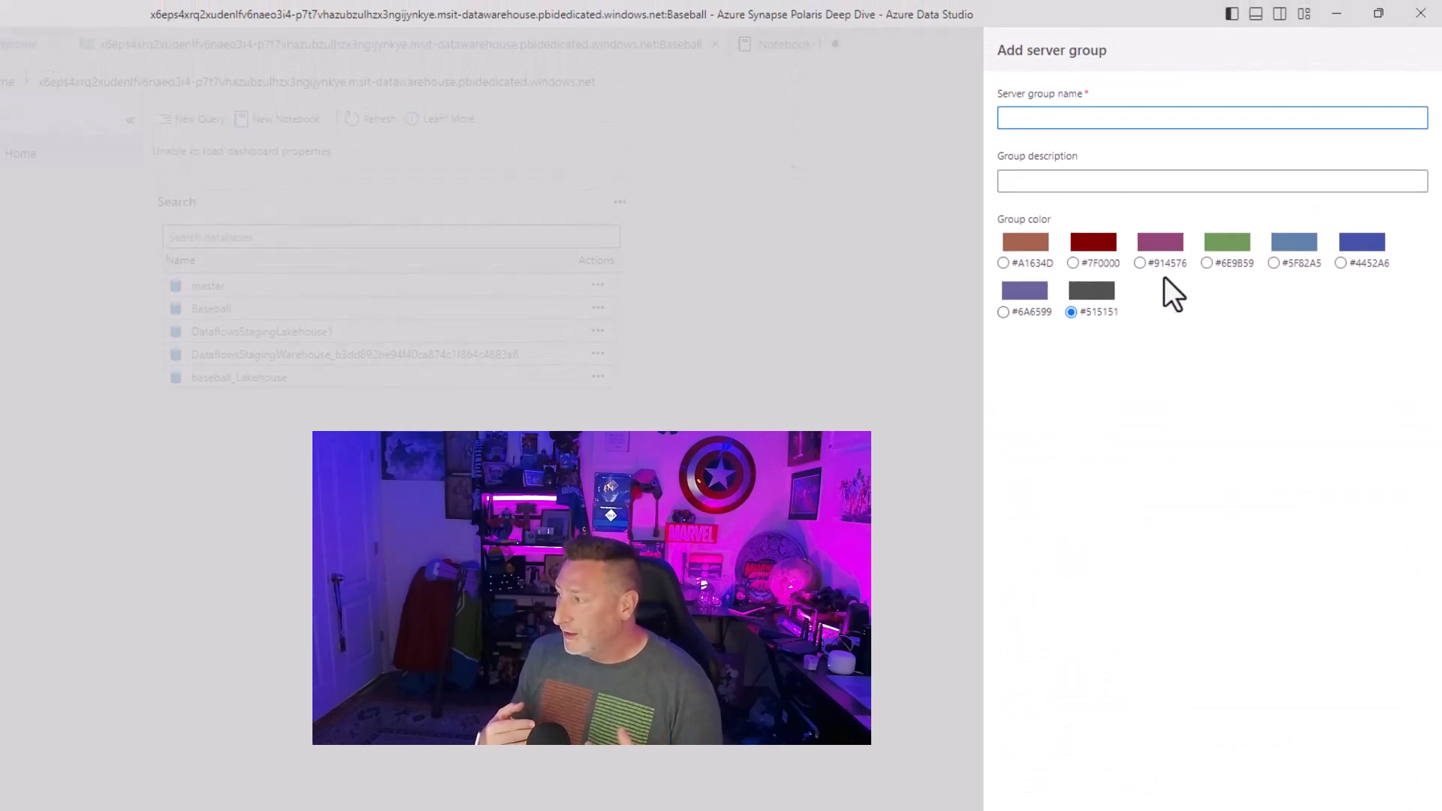
left_click(1207, 263)
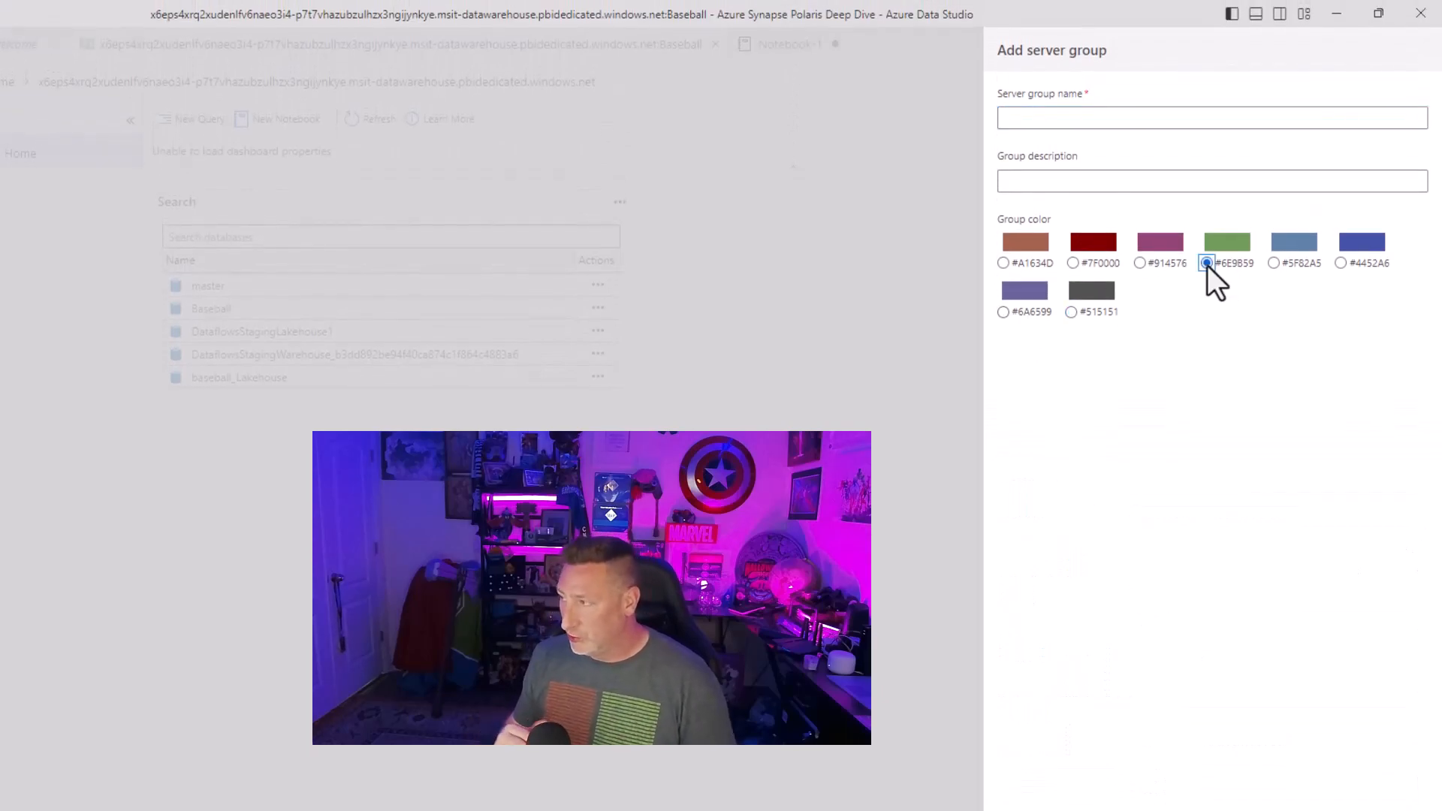
type("Microsoft Fa")
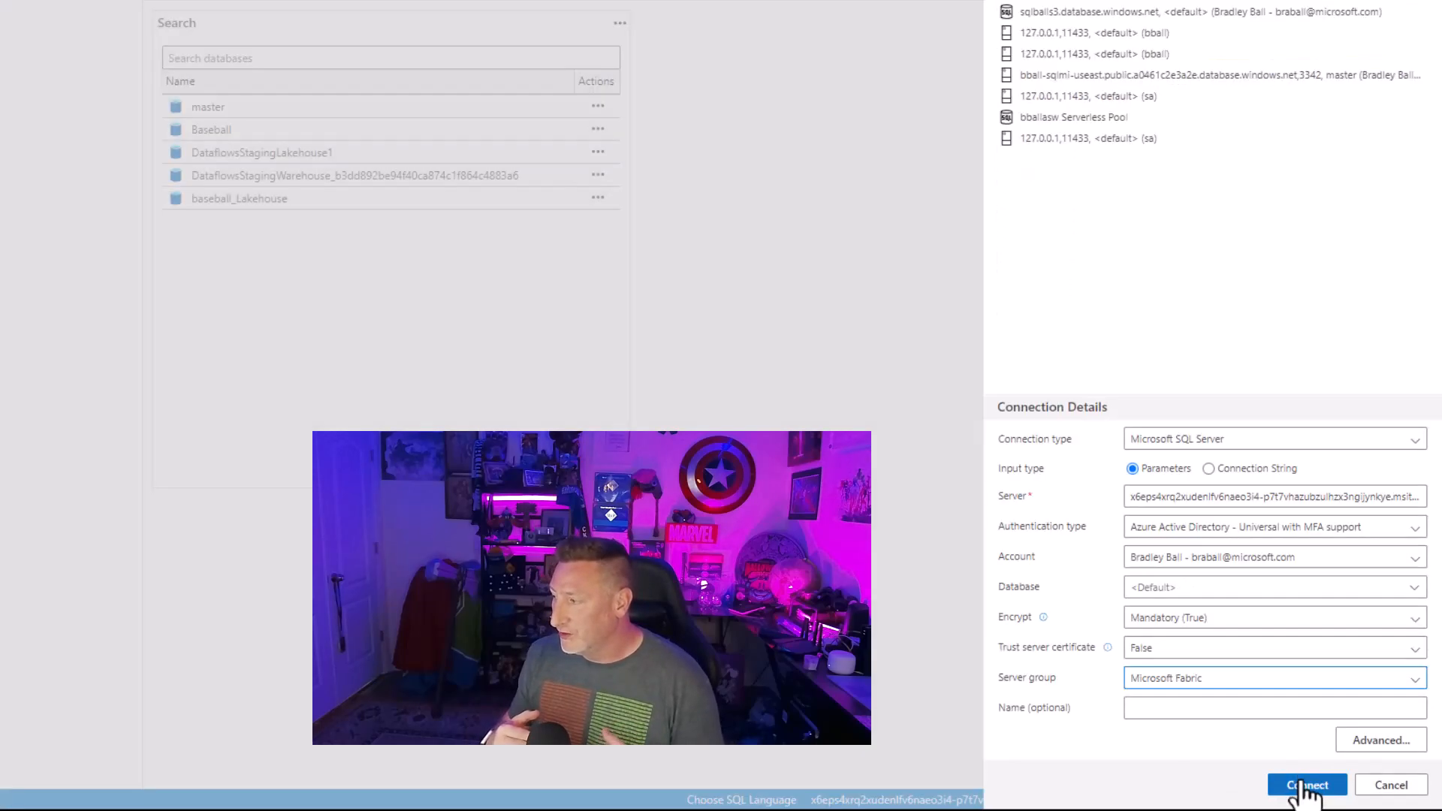
left_click(1306, 784)
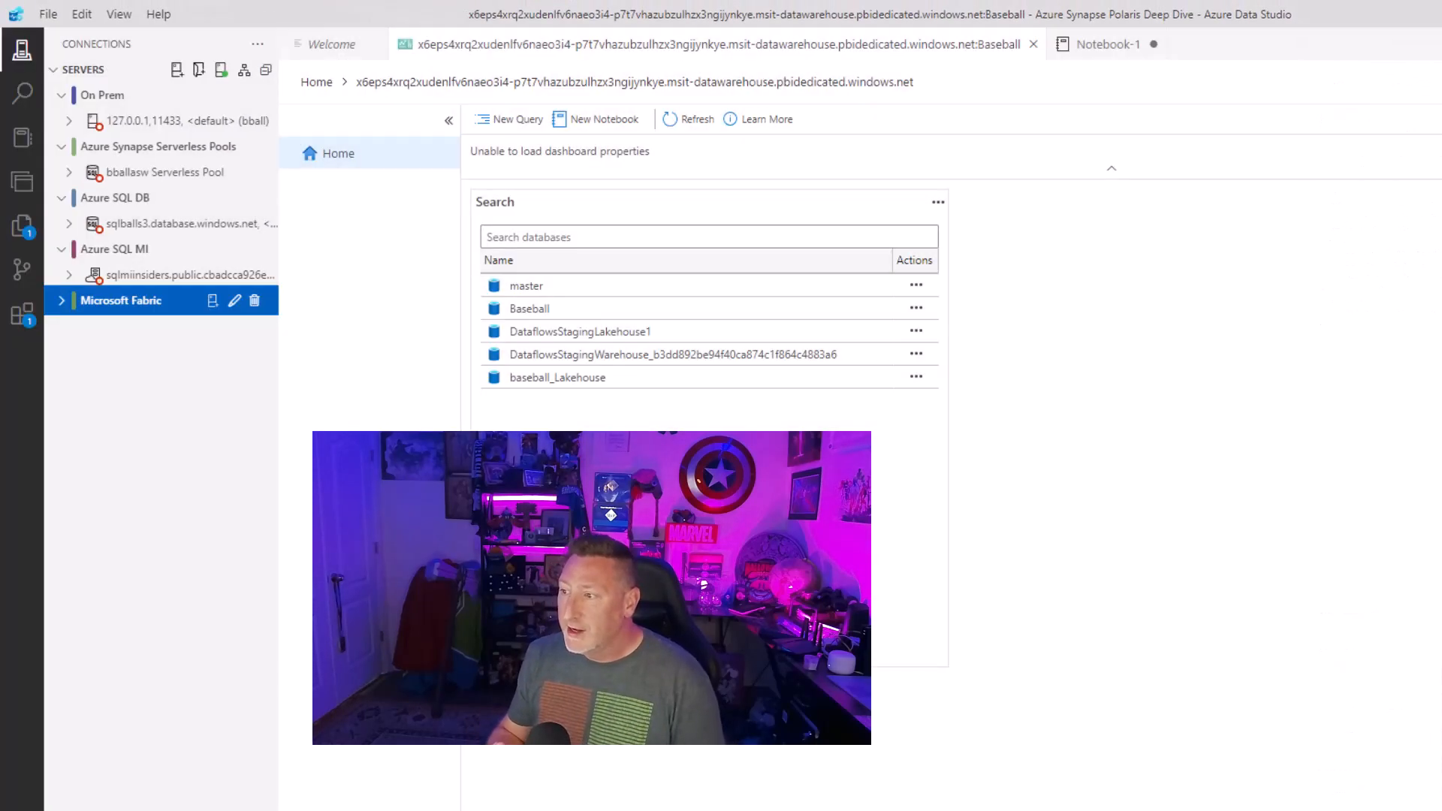
Expand Microsoft Fabric group, server and Databases to list Baseball and baseball_Lakehouse tables.
left_click(60, 300)
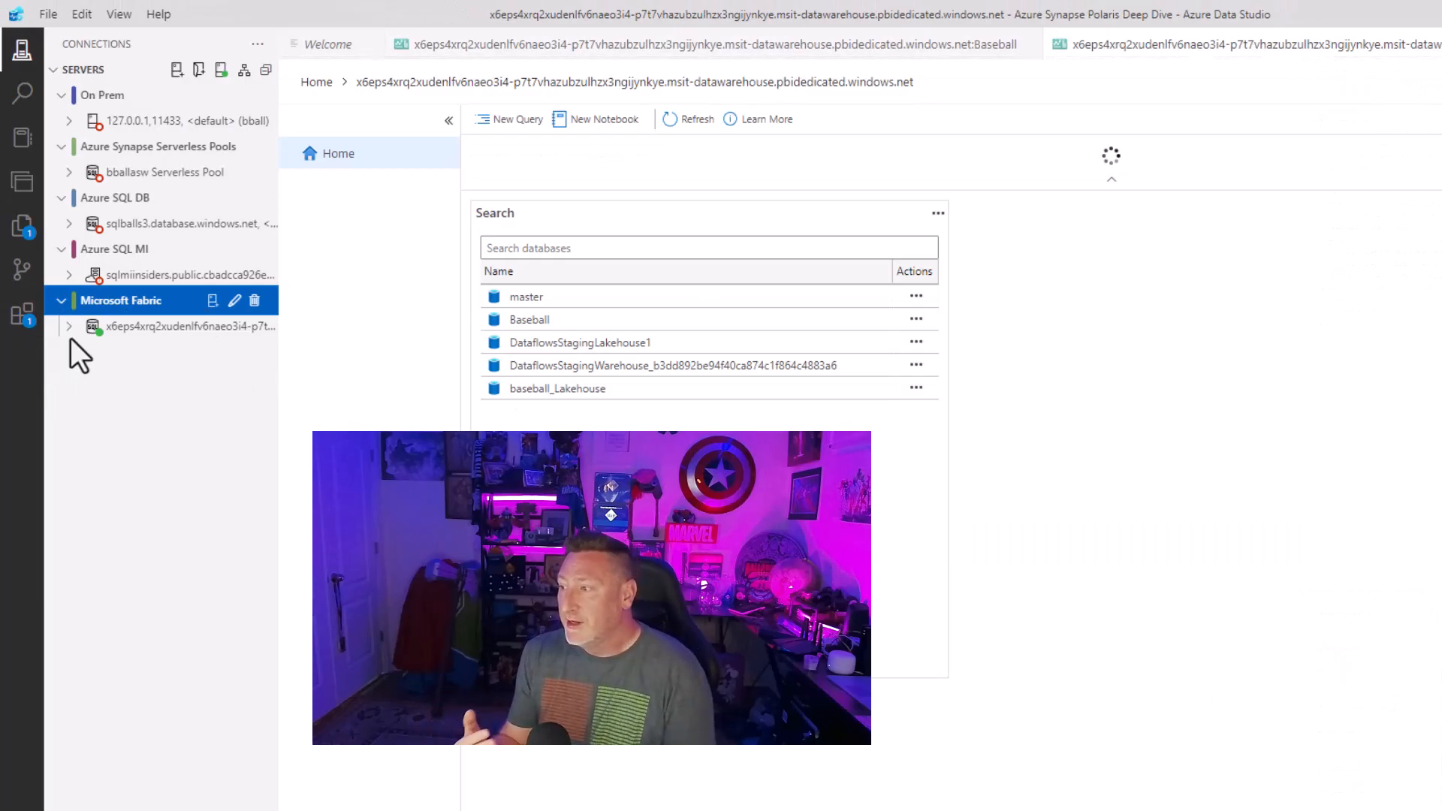
left_click(69, 325)
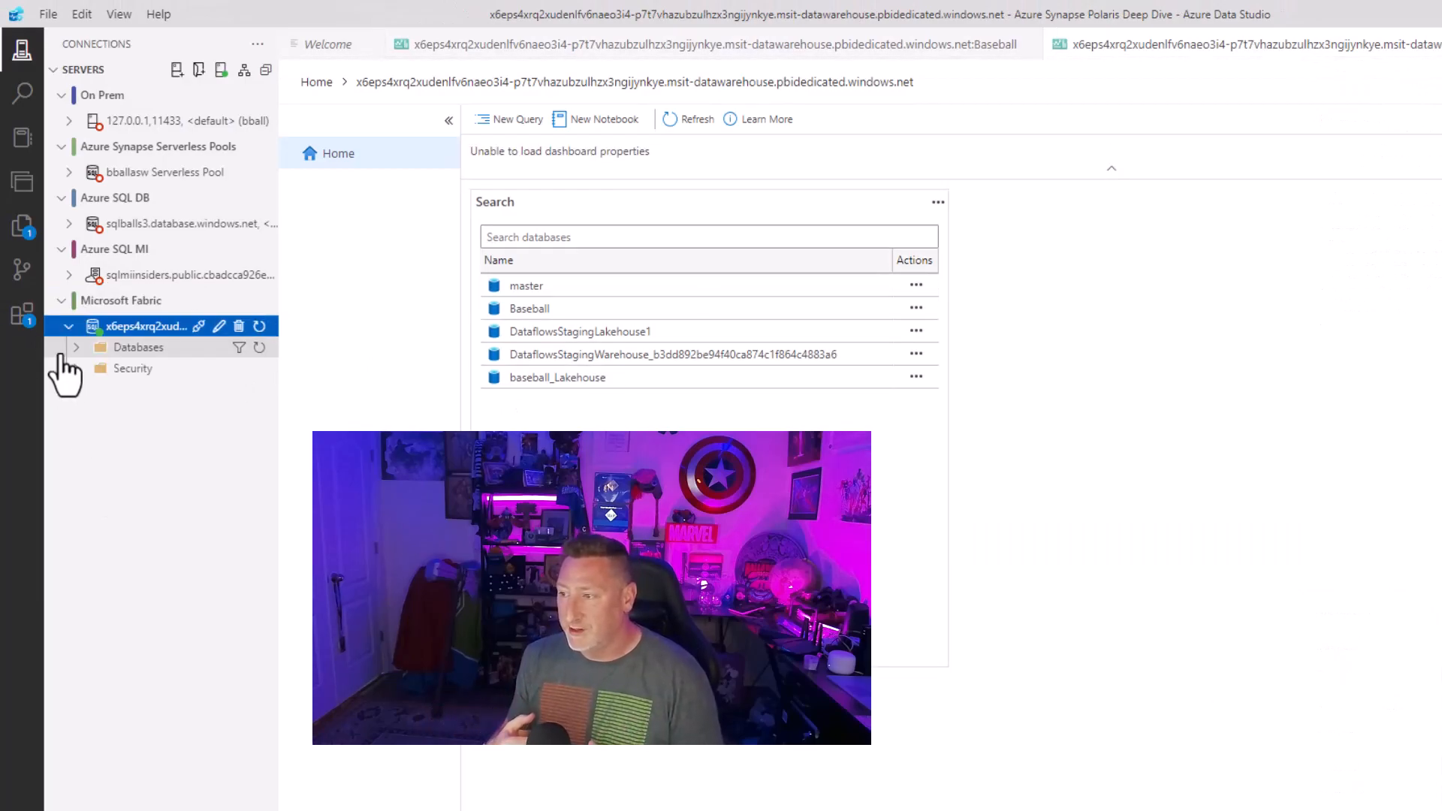
left_click(138, 347)
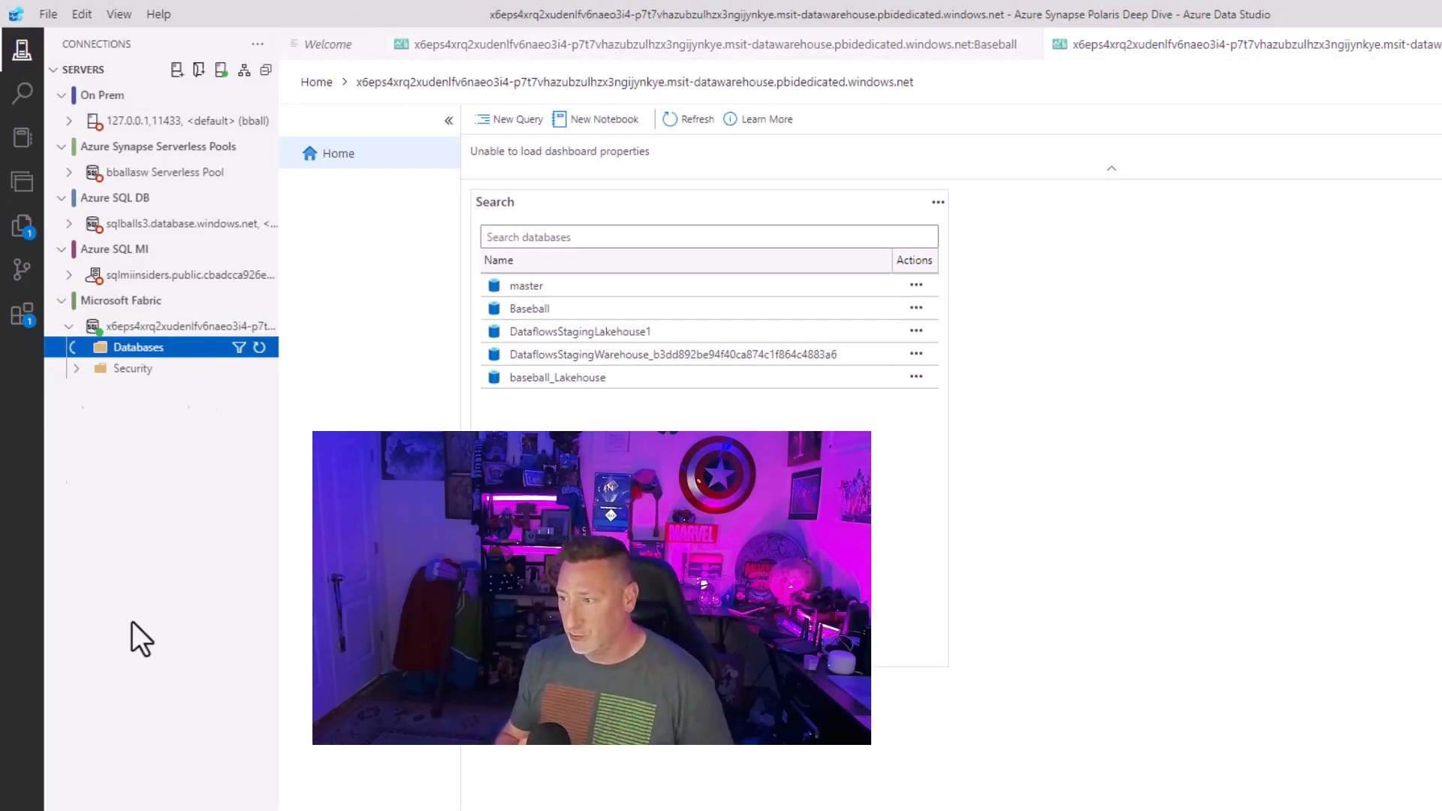
left_click(76, 347)
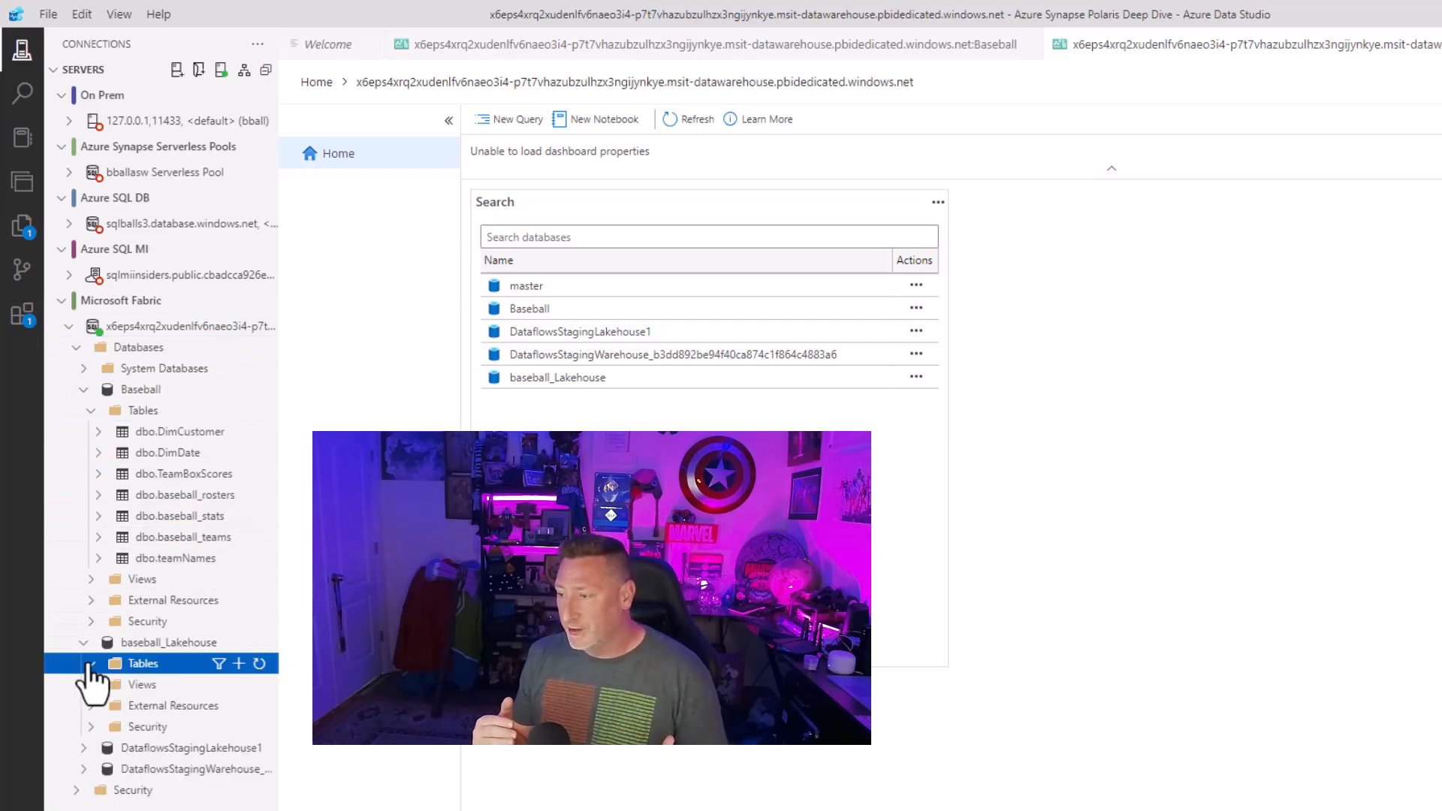
left_click(143, 663)
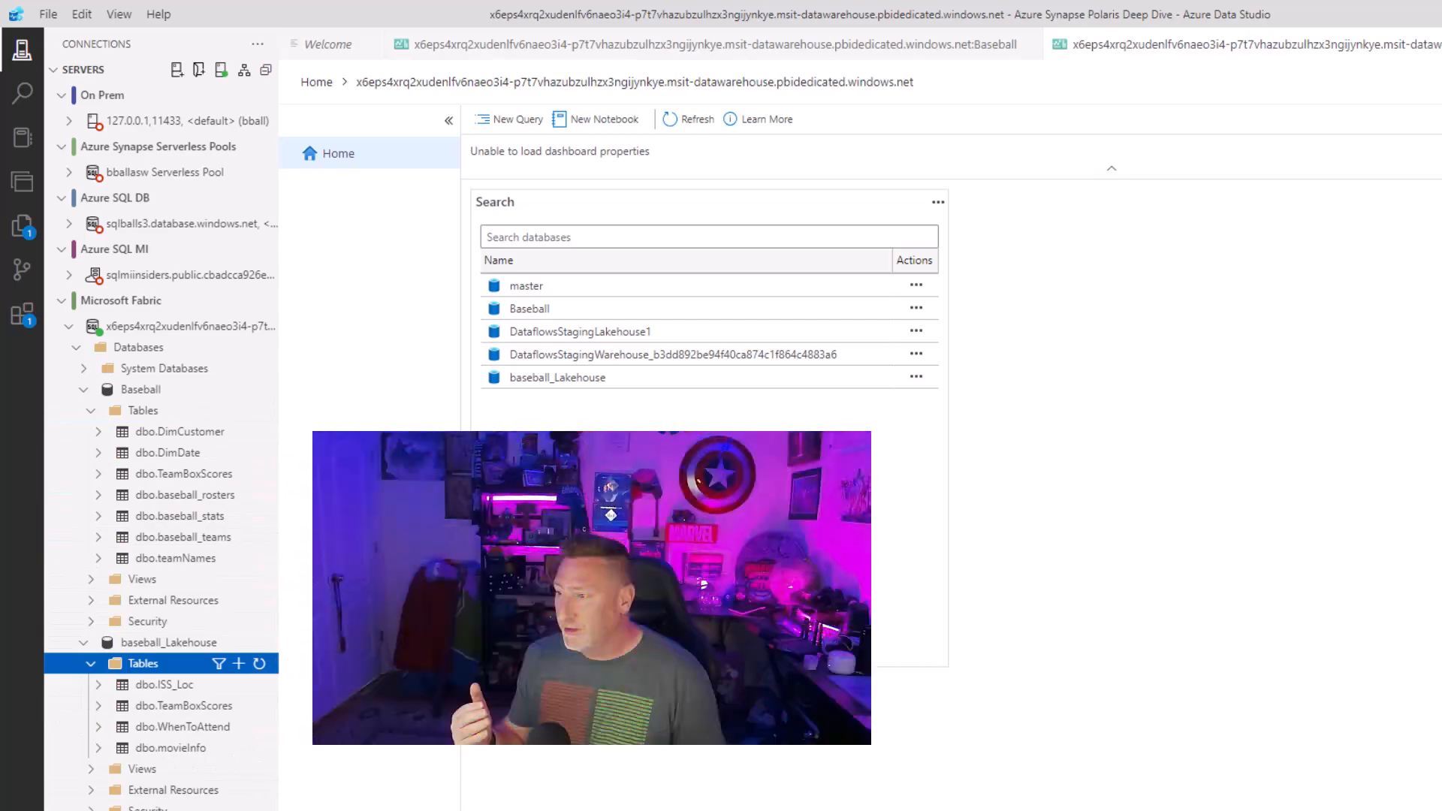
left_click(180, 431)
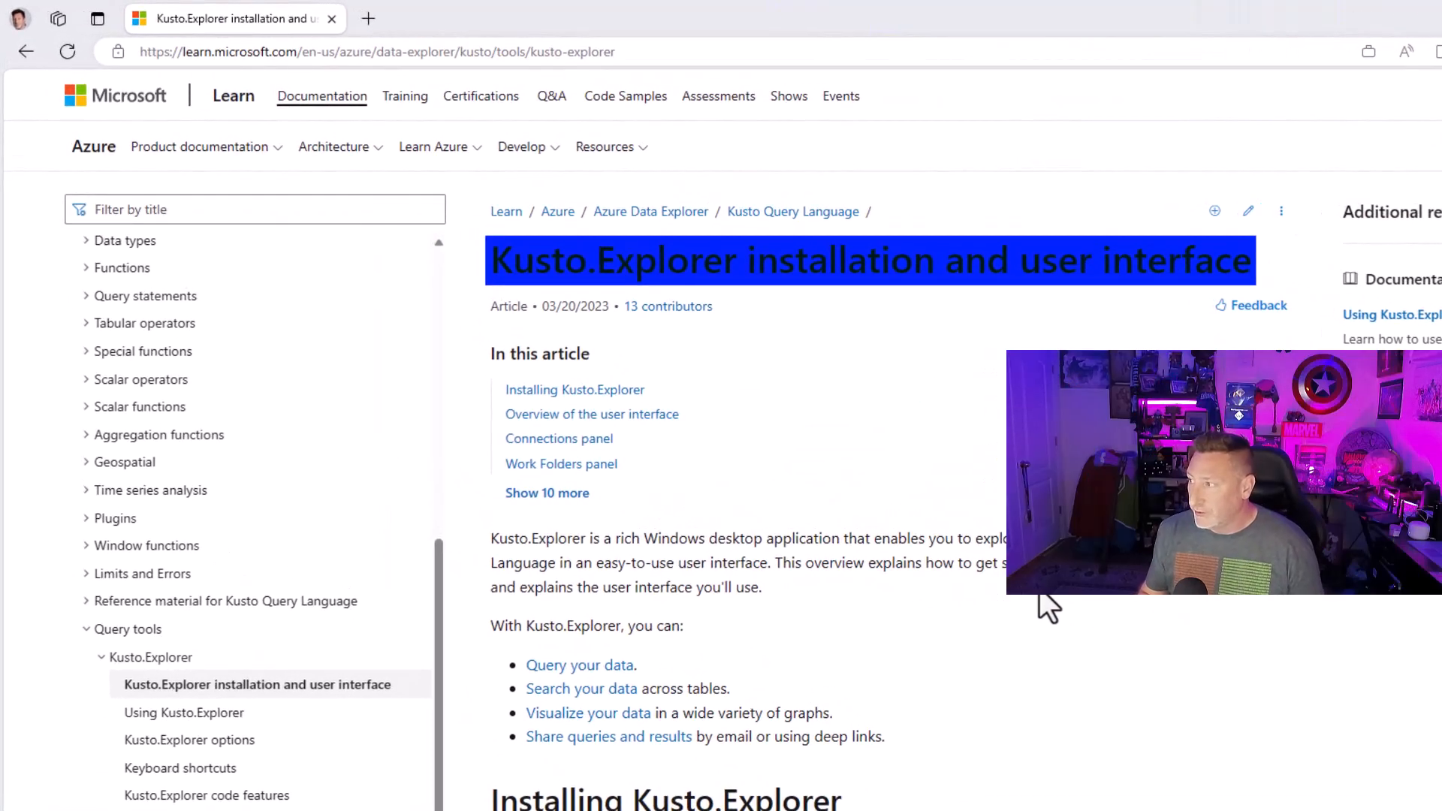
Scroll through the Kusto.Explorer installation and user interface article.
scroll("down", 3)
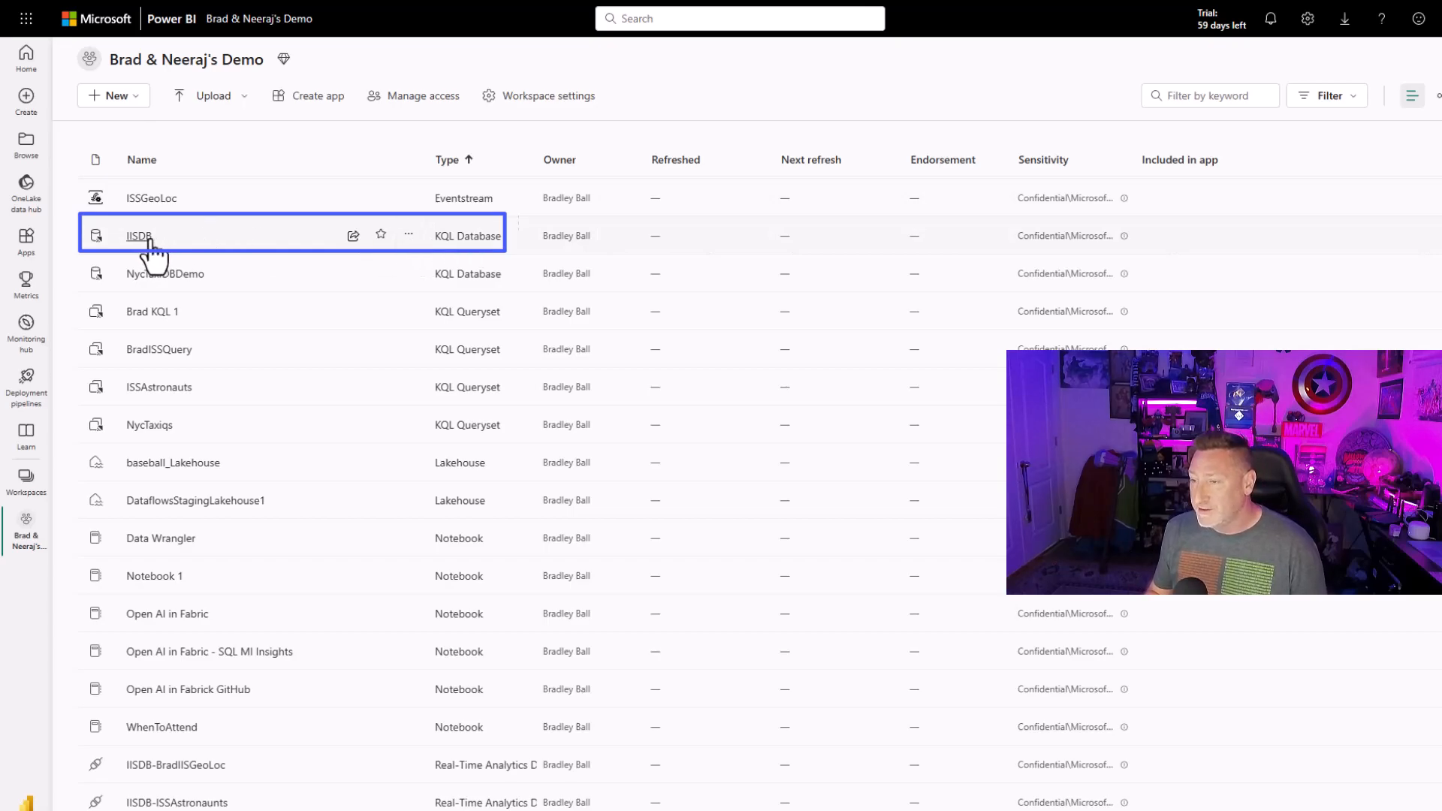
Open the IISDB KQL database and copy its Query URI.
left_click(138, 235)
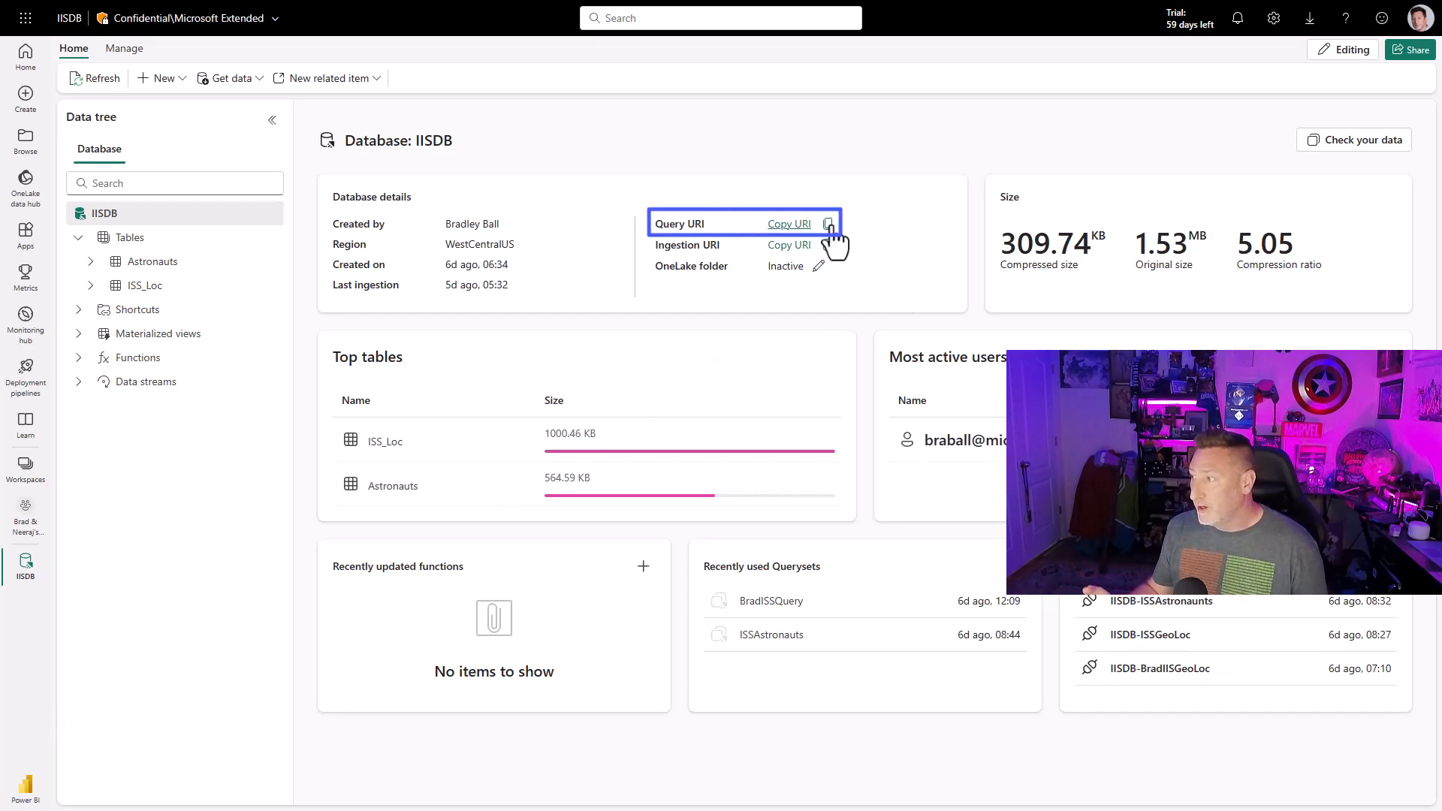
left_click(826, 224)
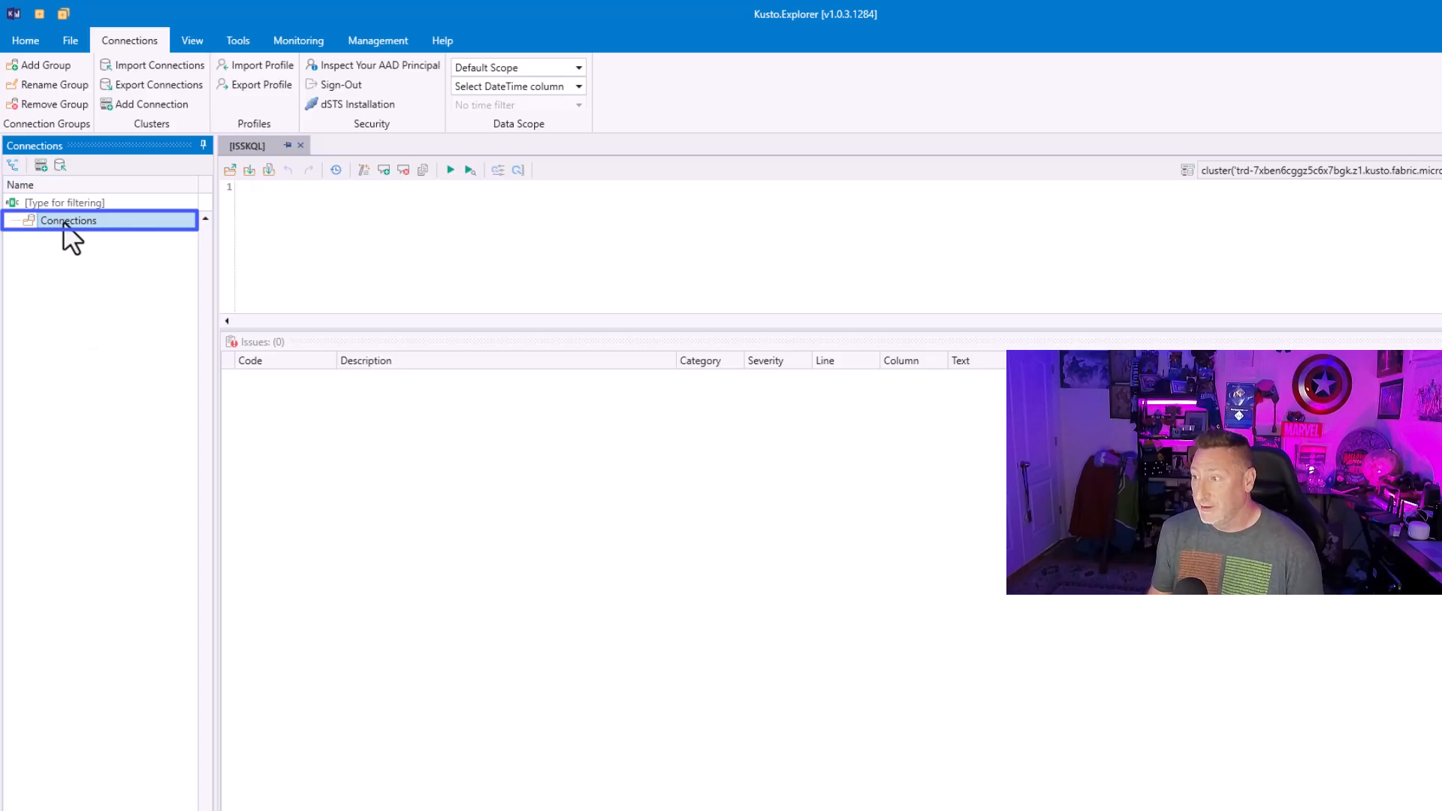
Add a connection to the kusto.fabric.microsoft.com cluster URI with alias 'ISS Fabric'.
left_click(150, 103)
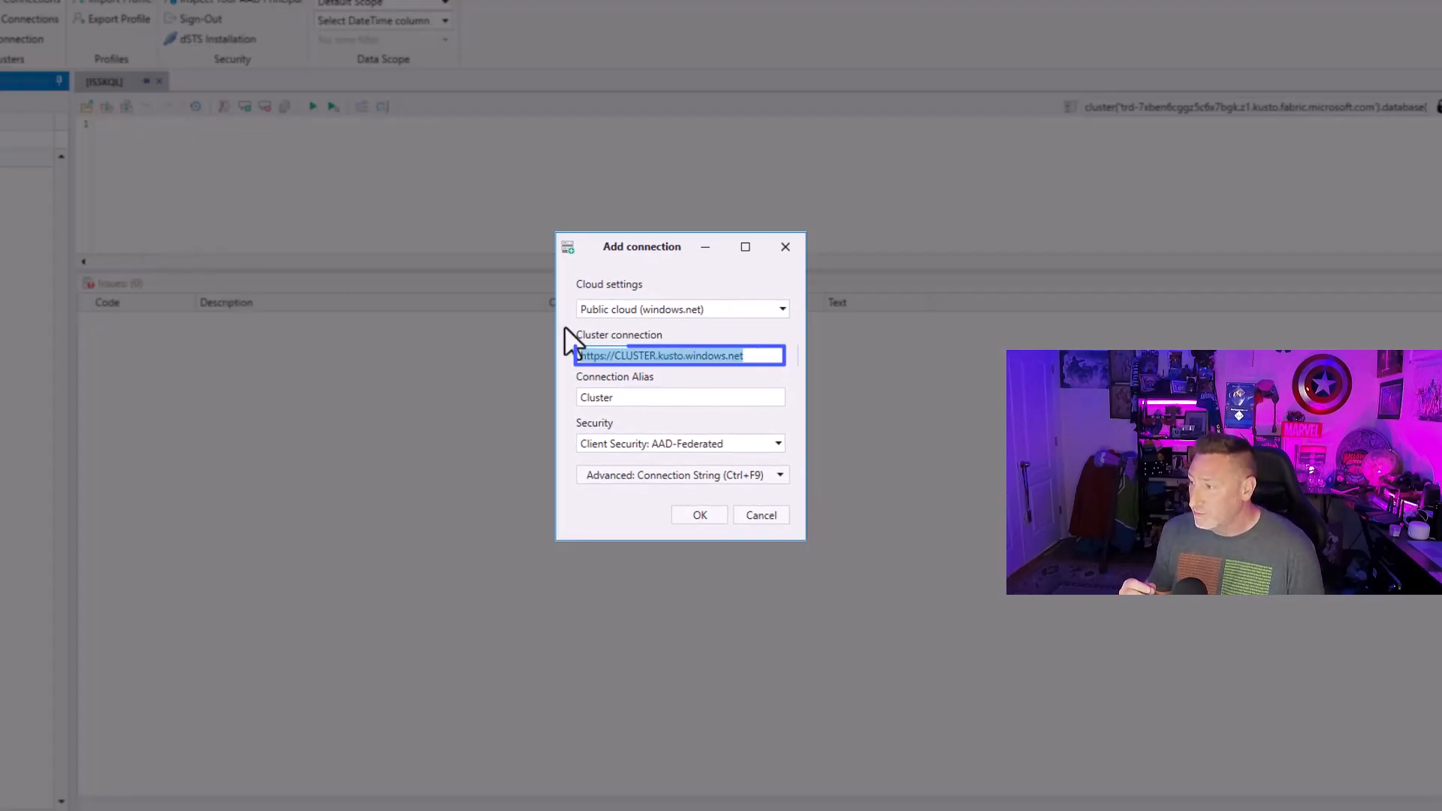
type("https://trd-7xben6cggz5c6x7bgk.z1.kusto.fabric.microsoft.com")
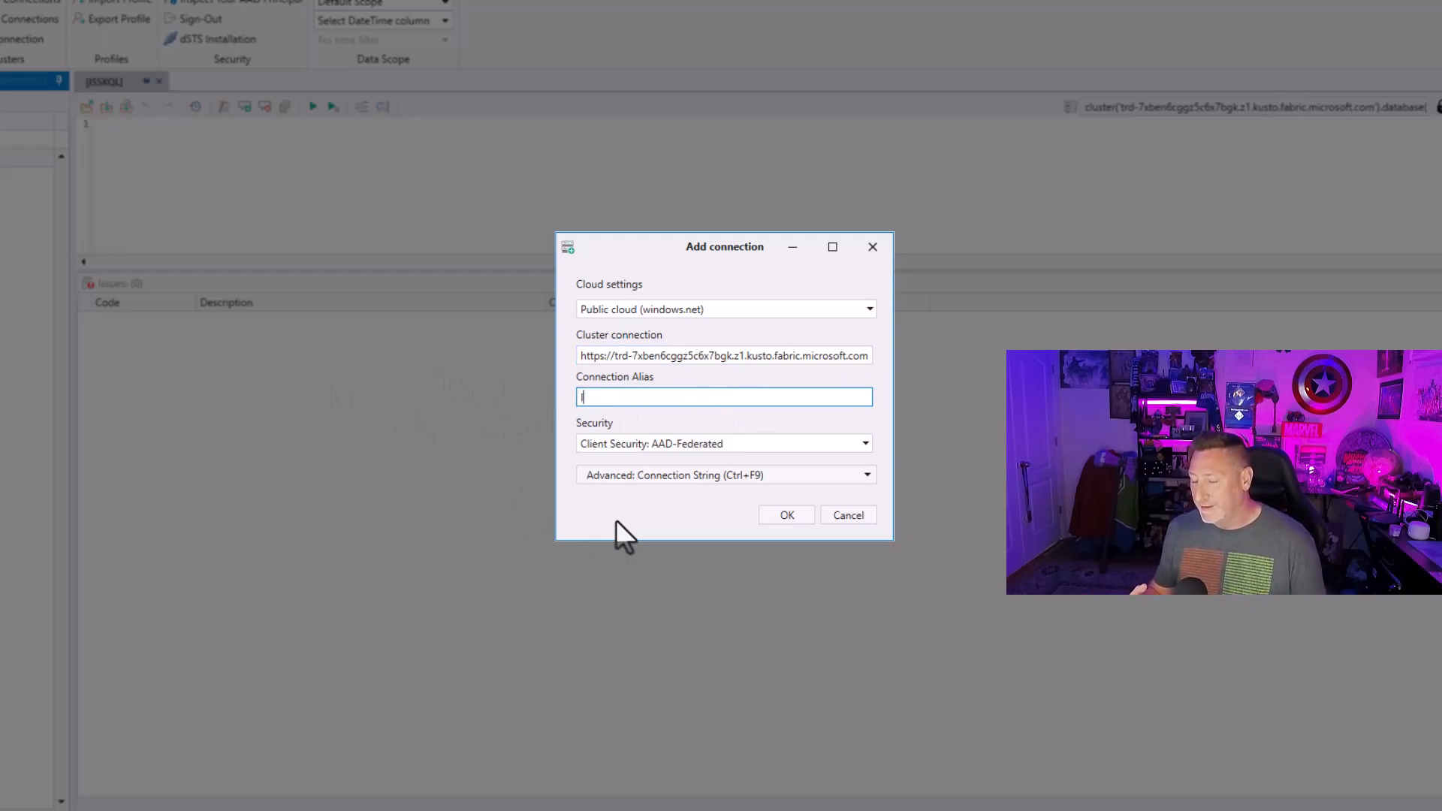
type("ISS Fabric")
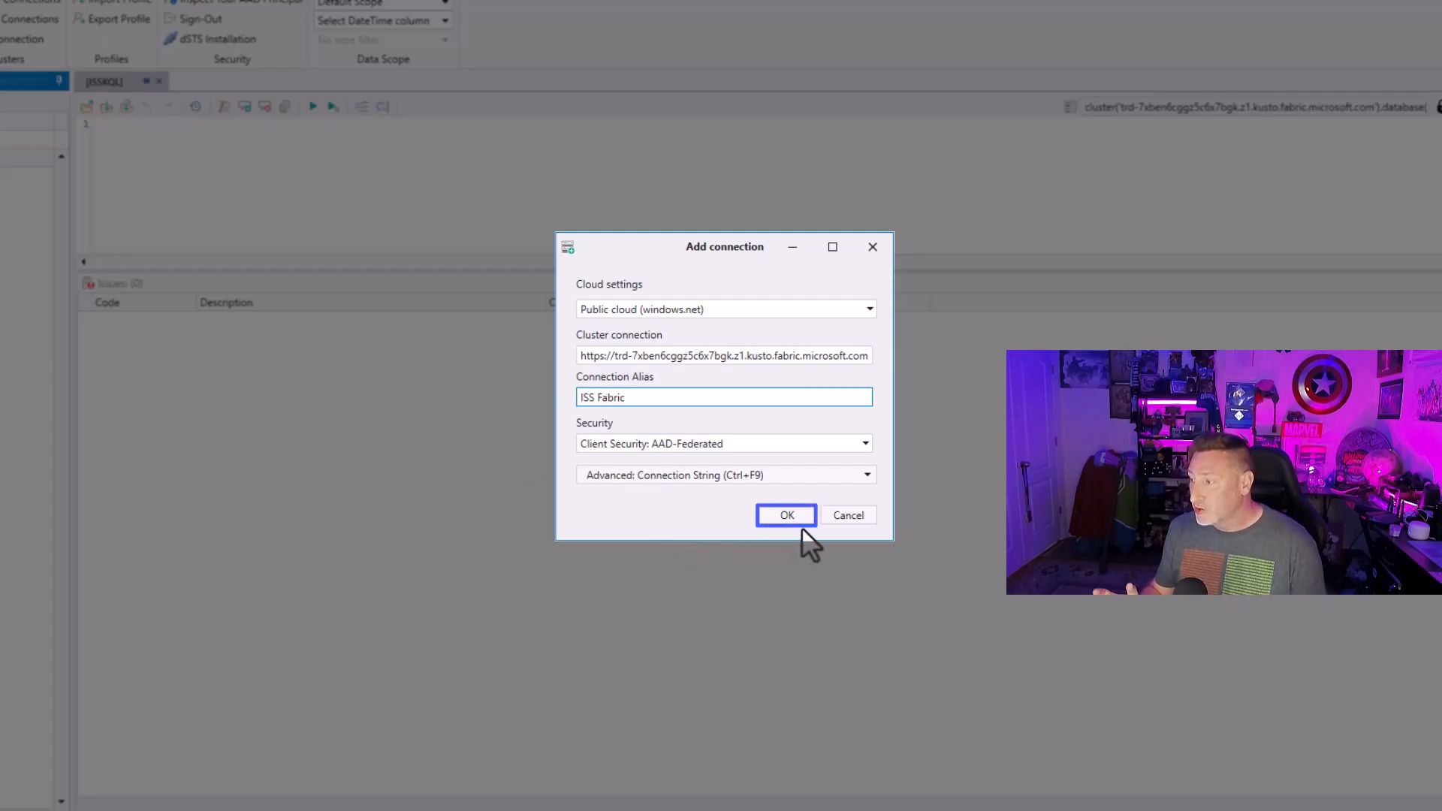
left_click(786, 515)
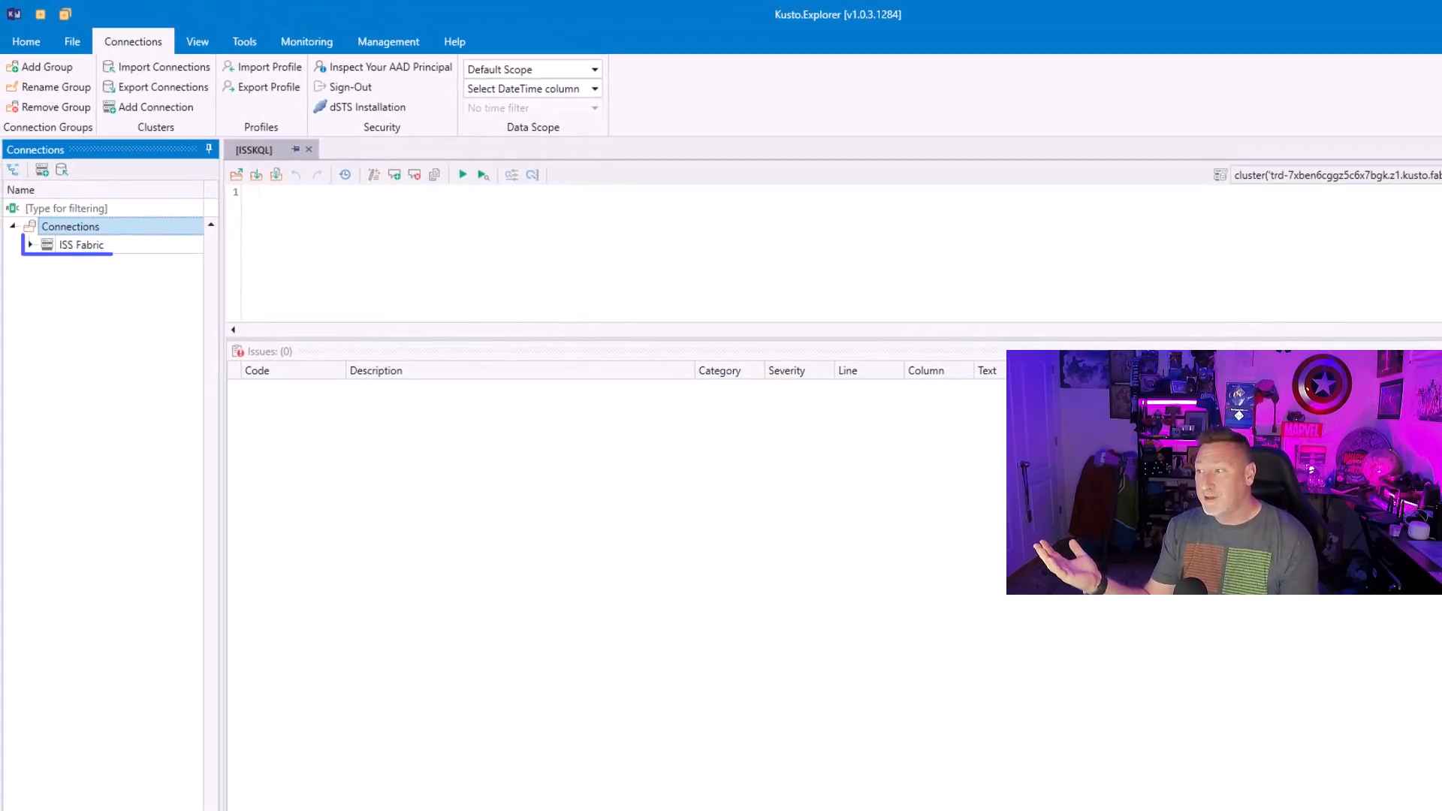
Expand ISS Fabric to show the ISS_Loc and Astronauts table columns.
left_click(30, 245)
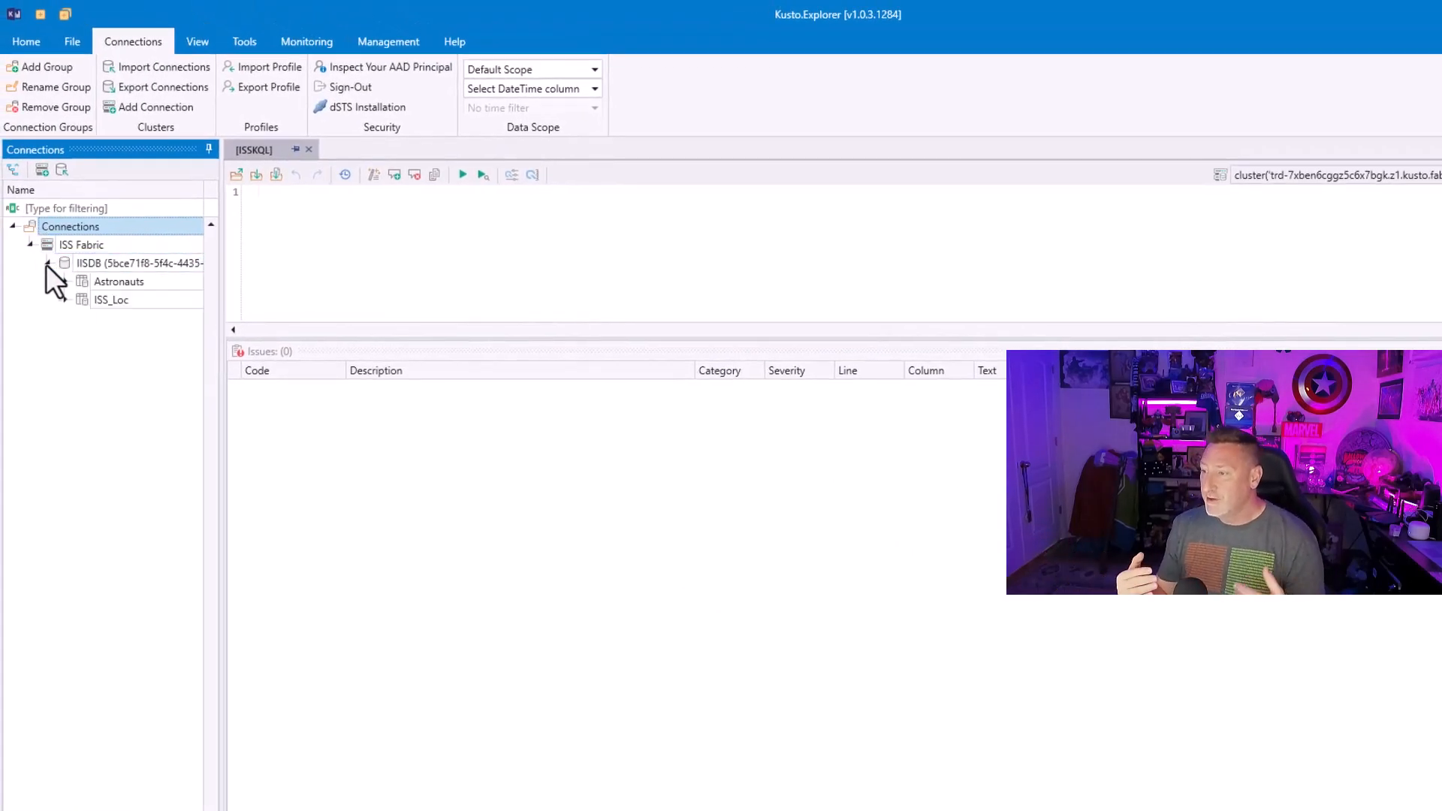
left_click(66, 299)
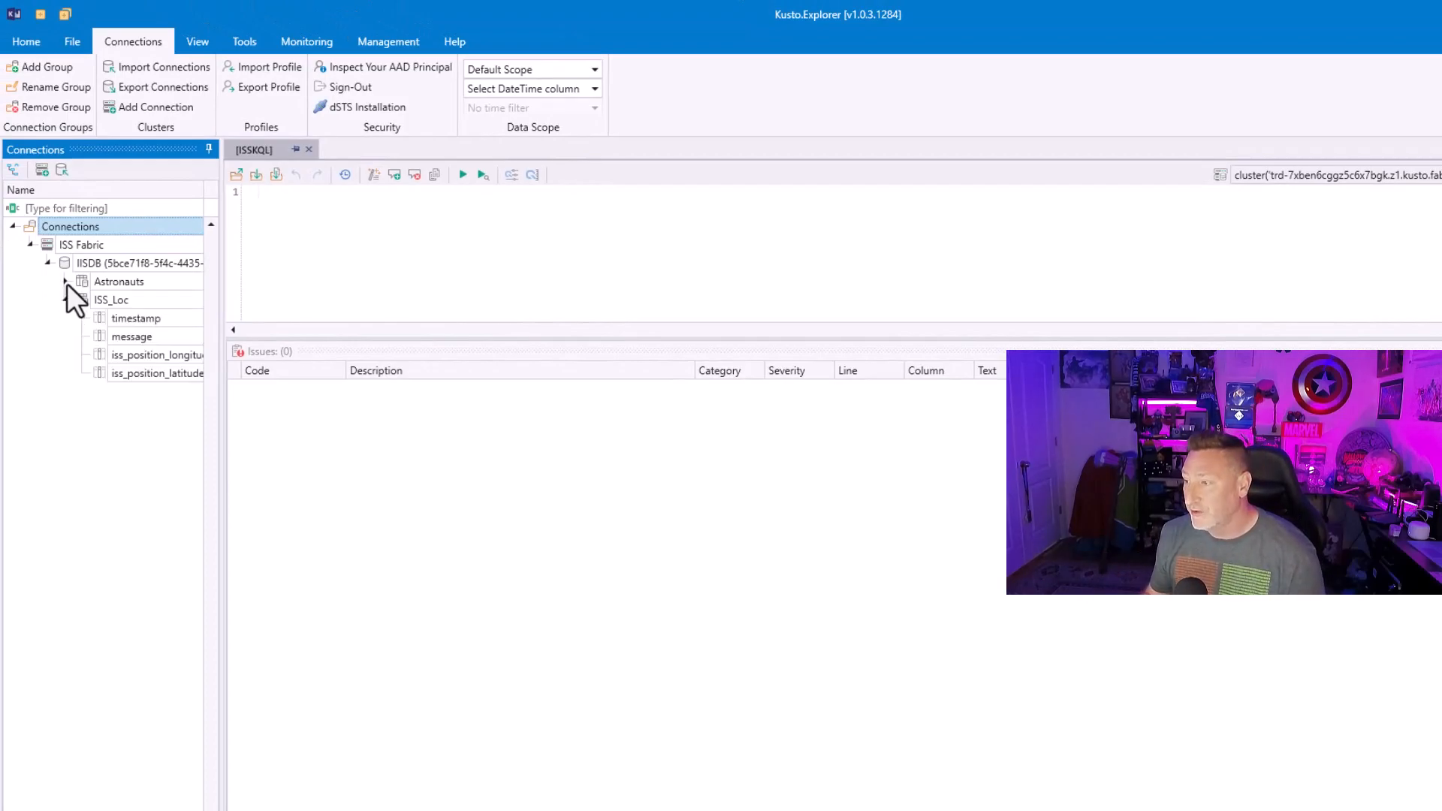
left_click(64, 280)
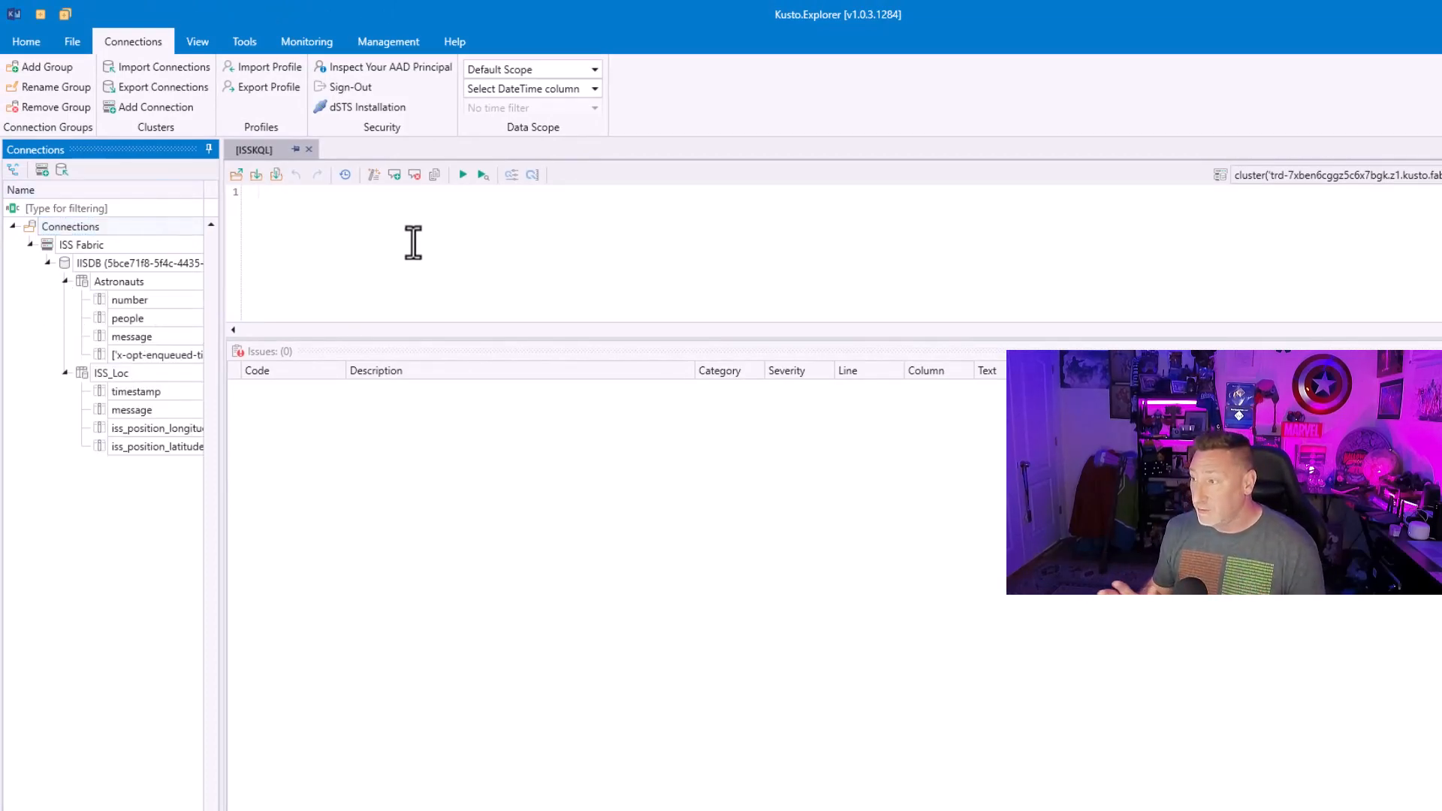
Type the SQL query 'select top 1000 * from ISS_Loc' in the editor.
type("select top")
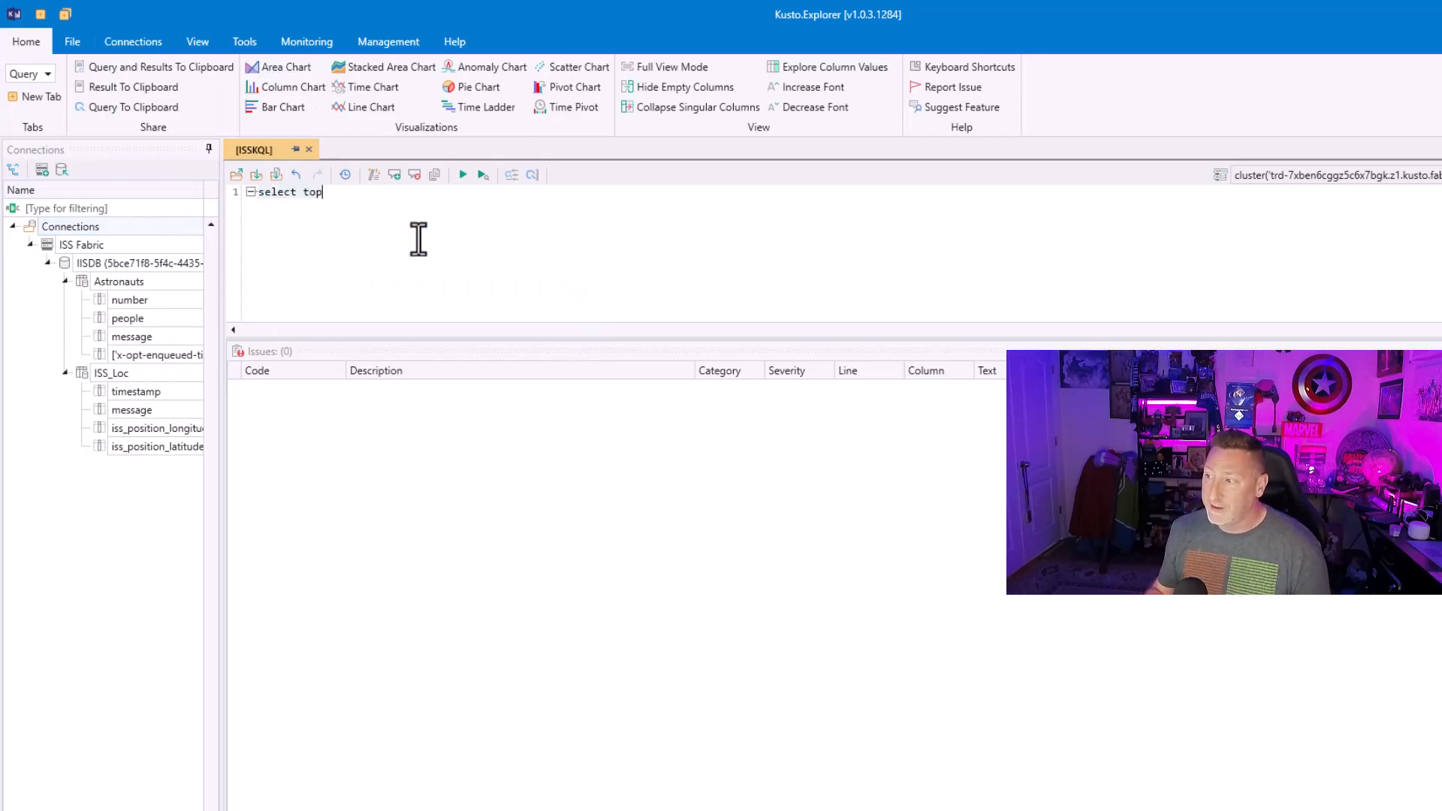
type("1000 * from")
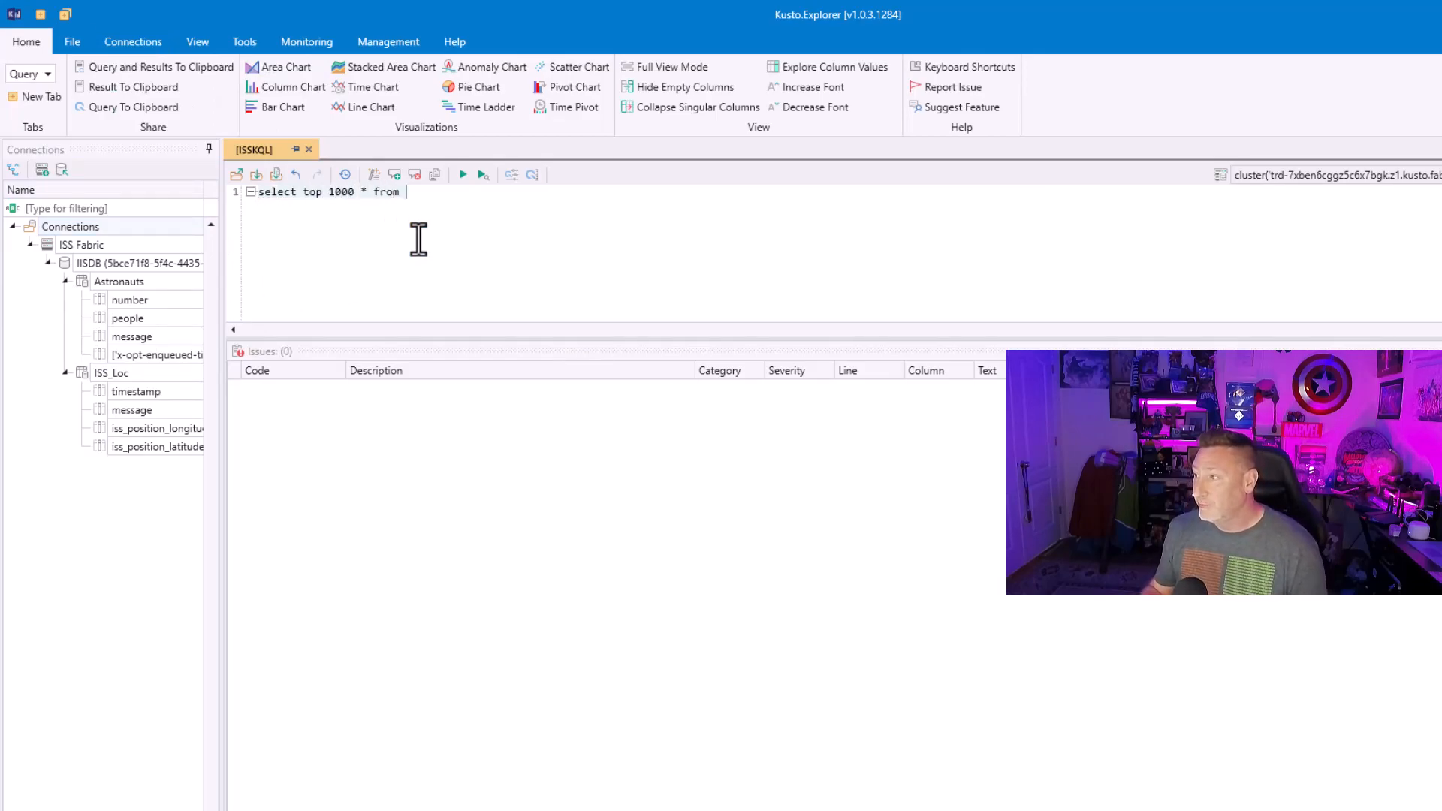
type("ISS_Loc")
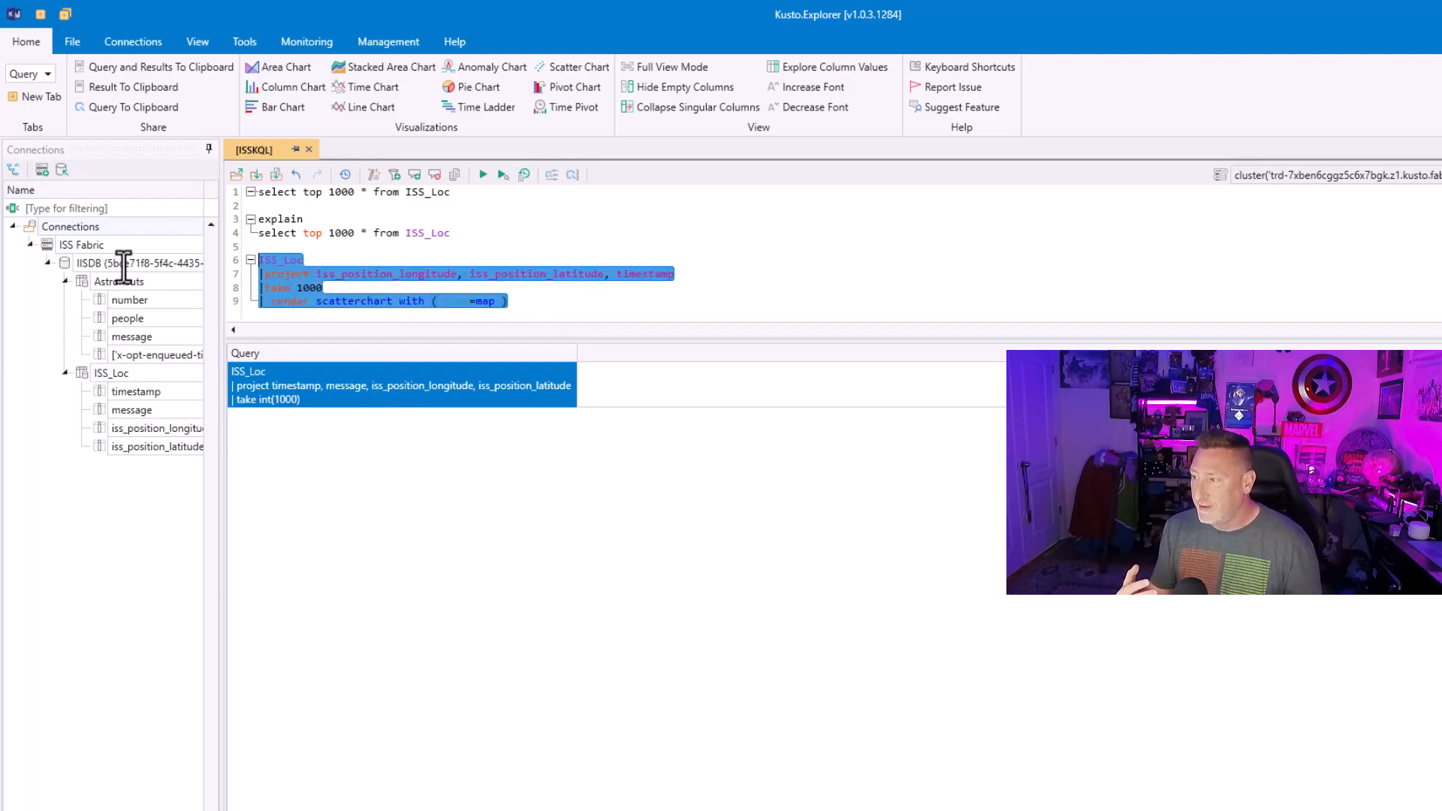
Run the ISS_Loc map query and pan the world map along the ISS track.
left_click(483, 175)
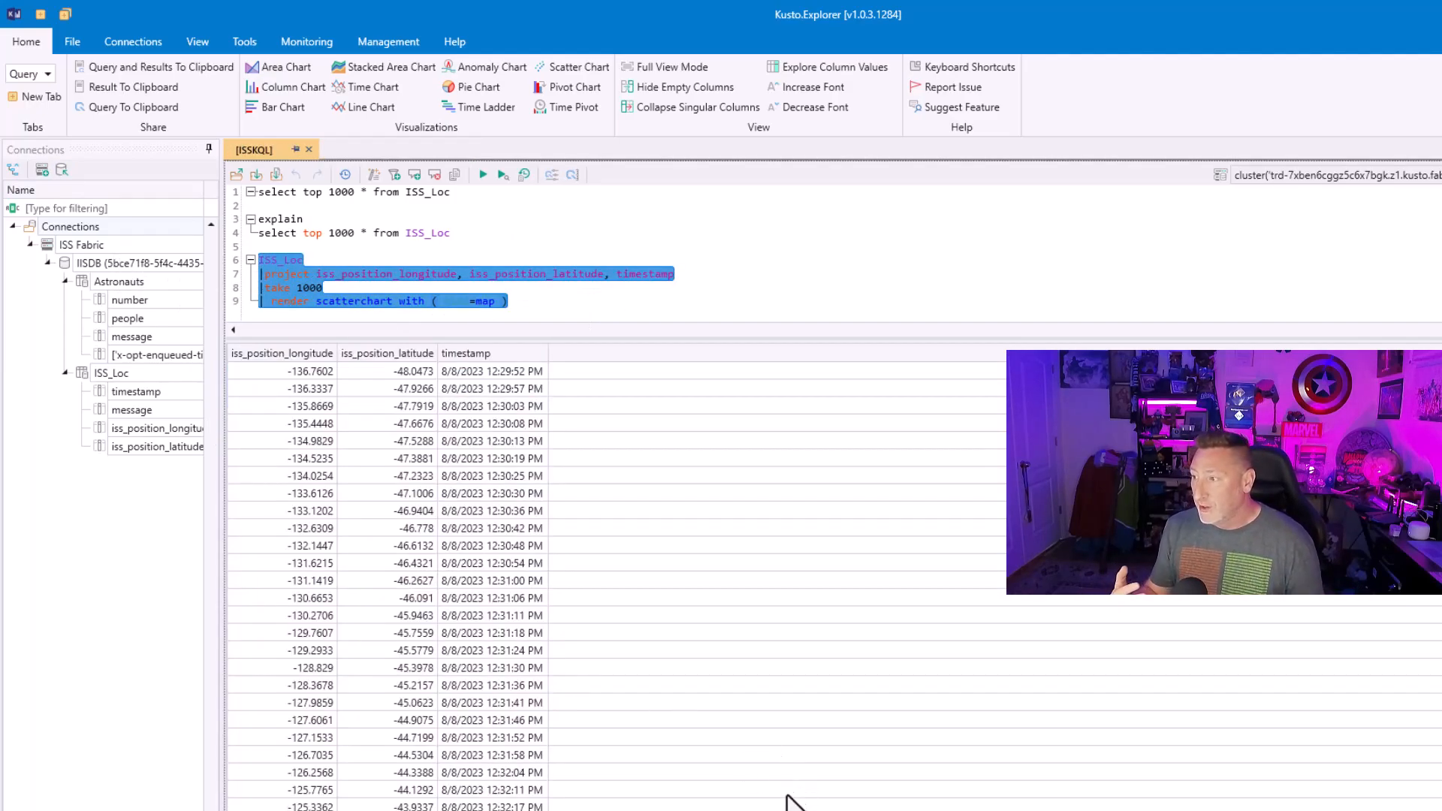
left_click(482, 175)
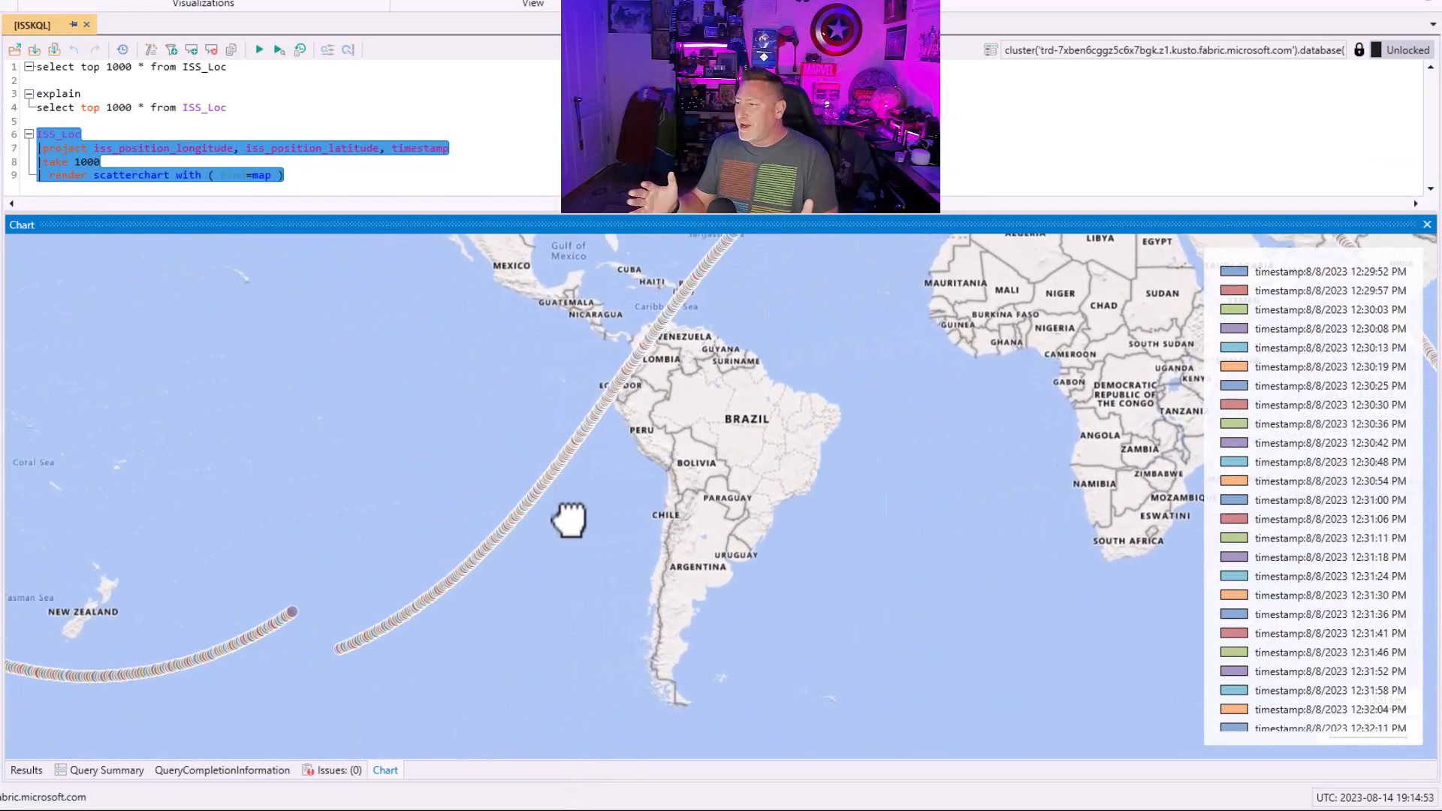
left_click_drag(569, 521, 184, 676)
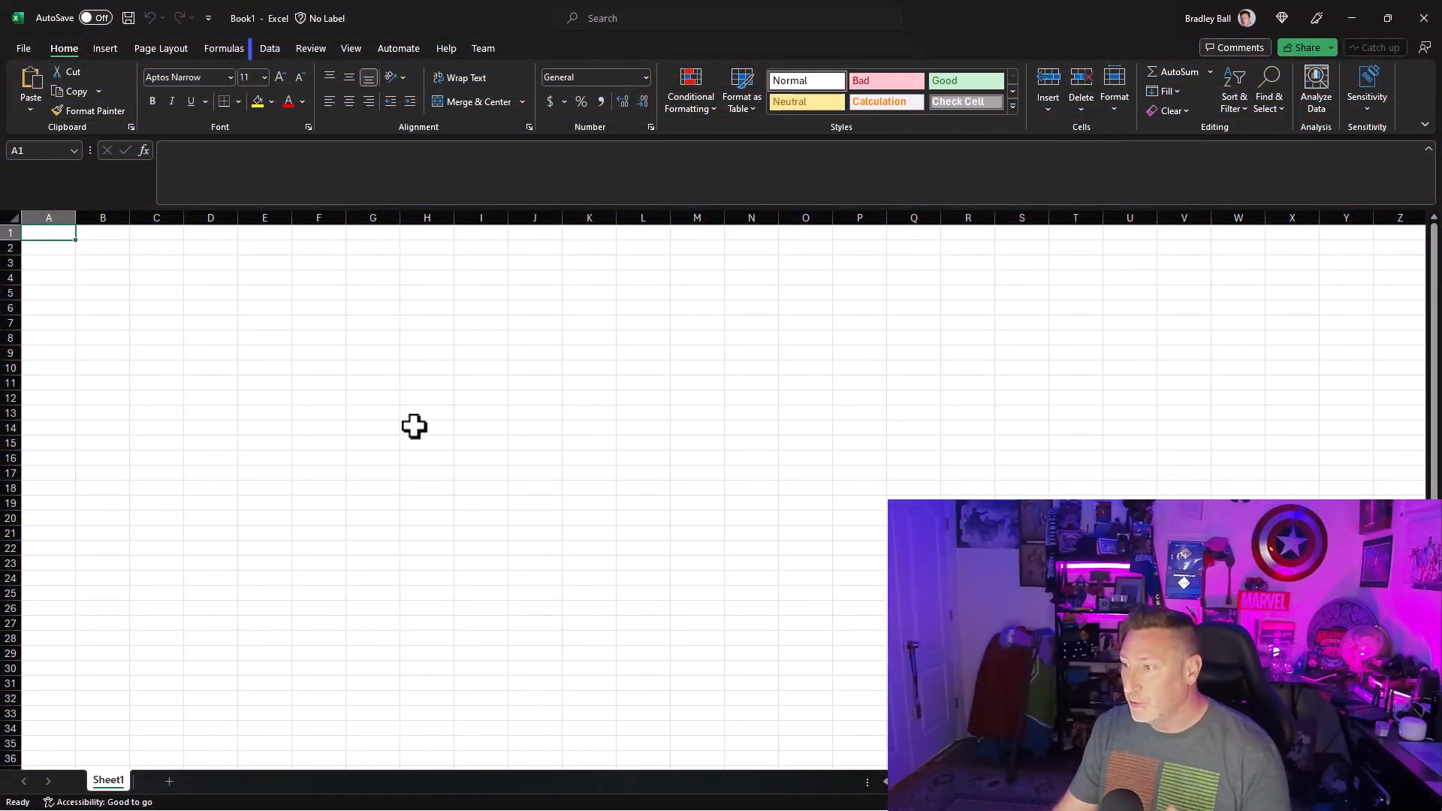
Start an Excel SQL Server database connection with server datawarehouse.pbidedicated.windows.net.
left_click(270, 48)
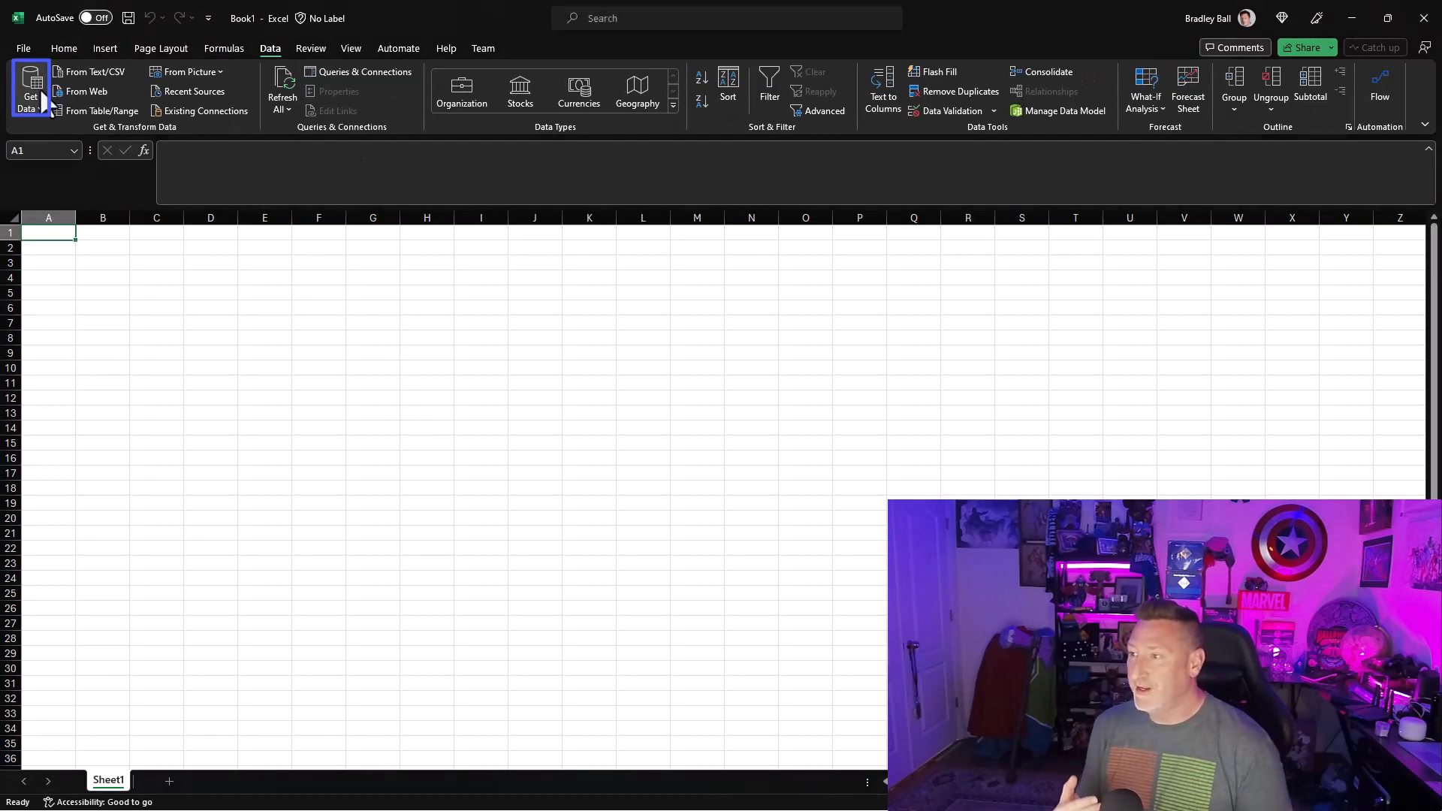
left_click(30, 90)
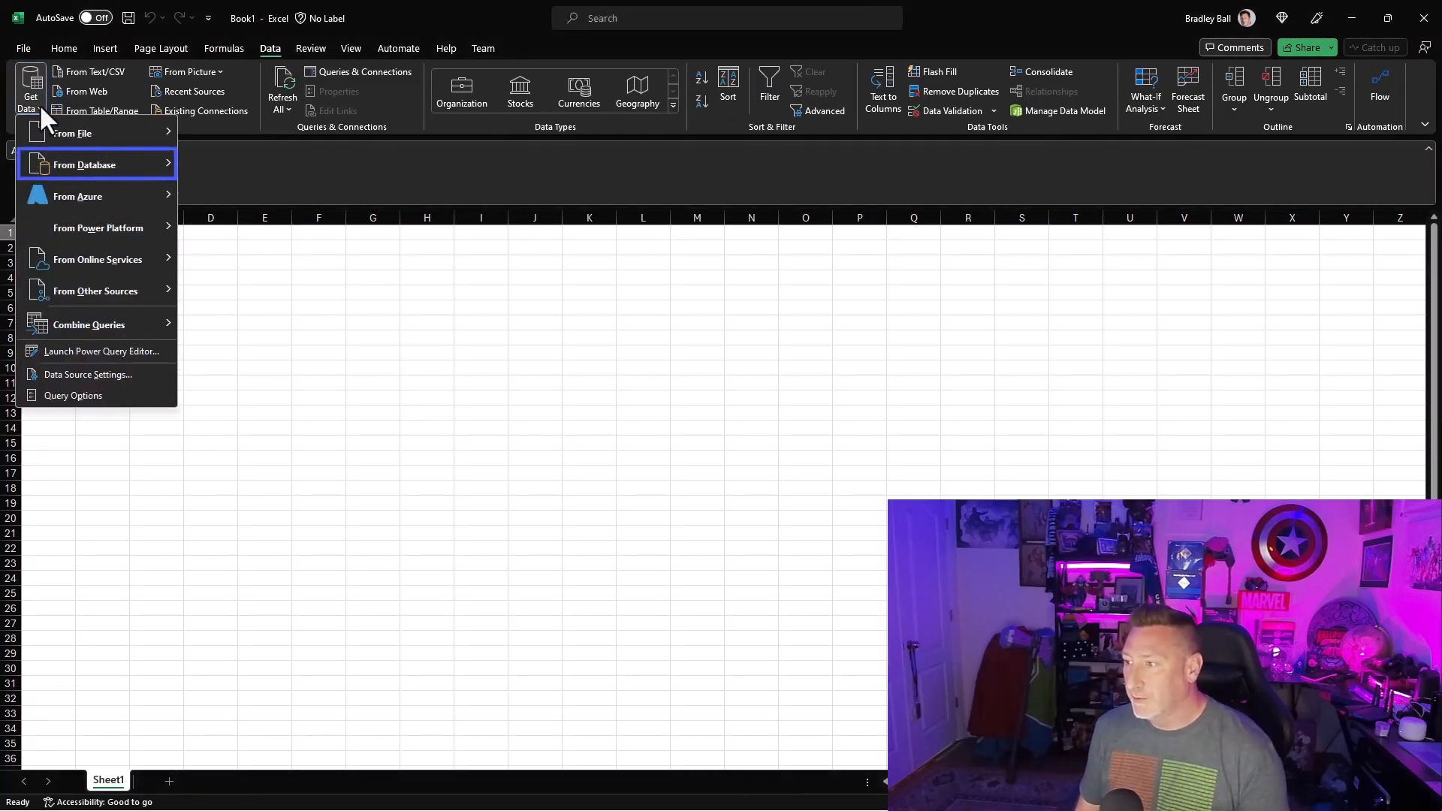
left_click(85, 164)
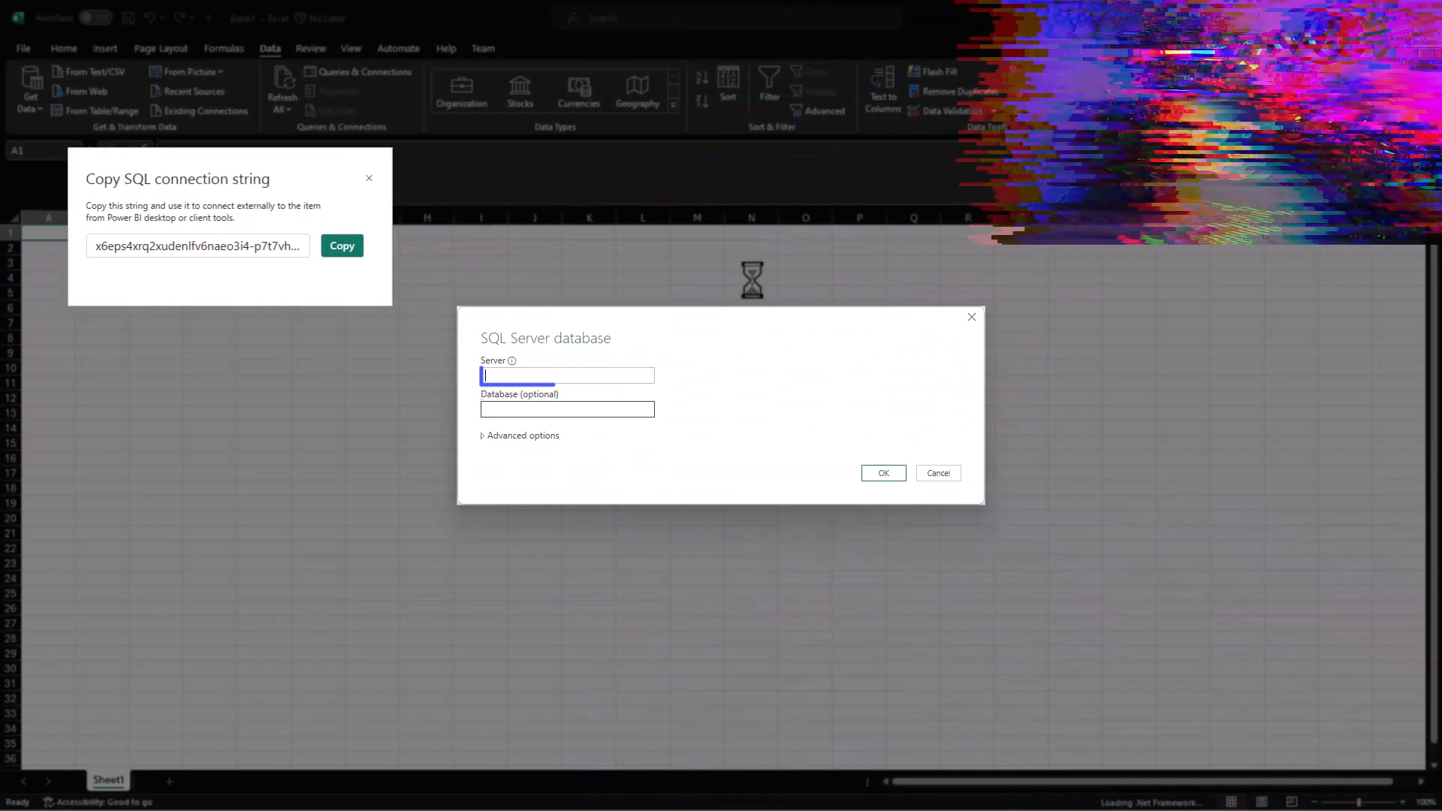
type("datawarehouse.pbidedicated.windows.net")
left_click(567, 408)
type("Baseball")
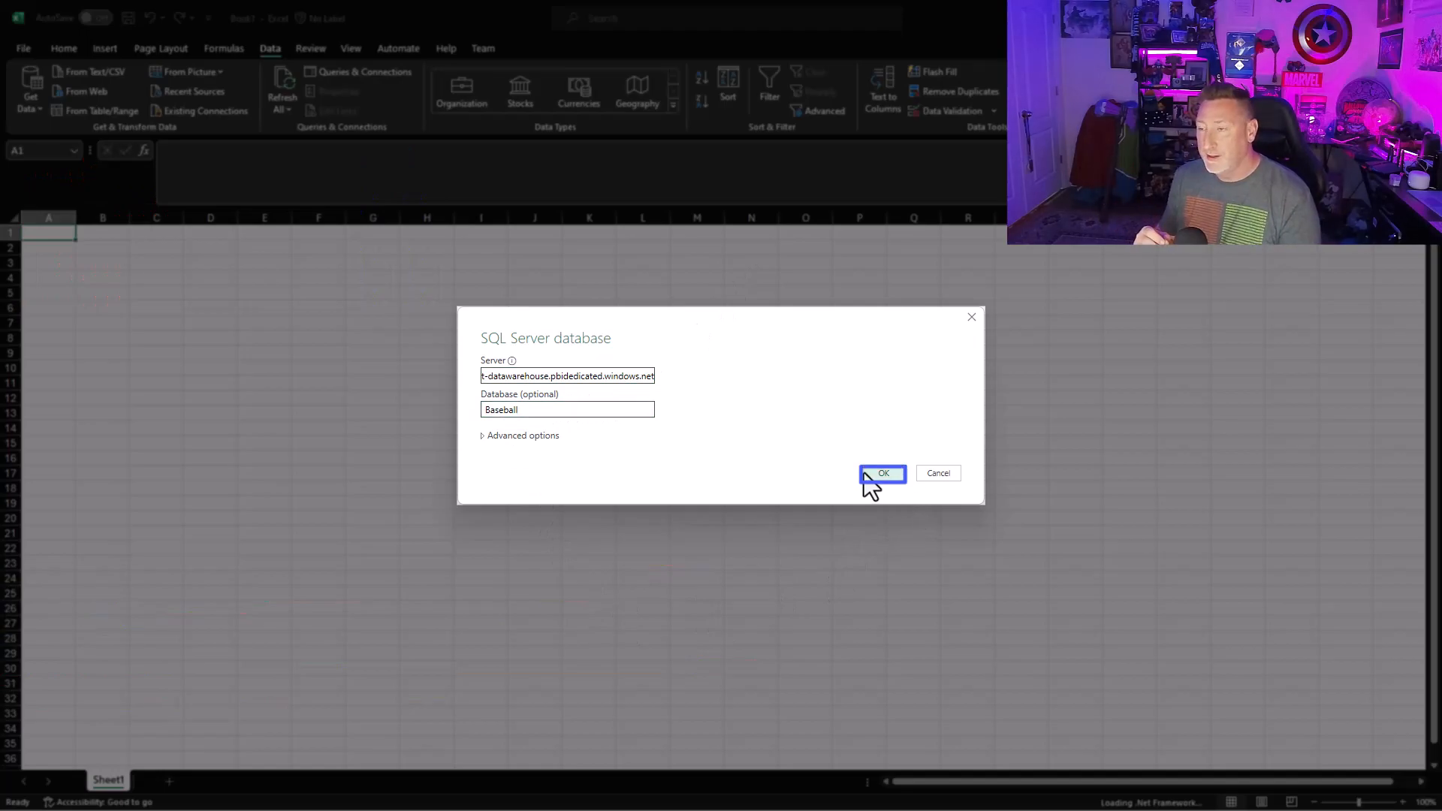
Confirm the Baseball connection, preview DimCustomer in the Navigator, and load it into the workbook.
left_click(881, 473)
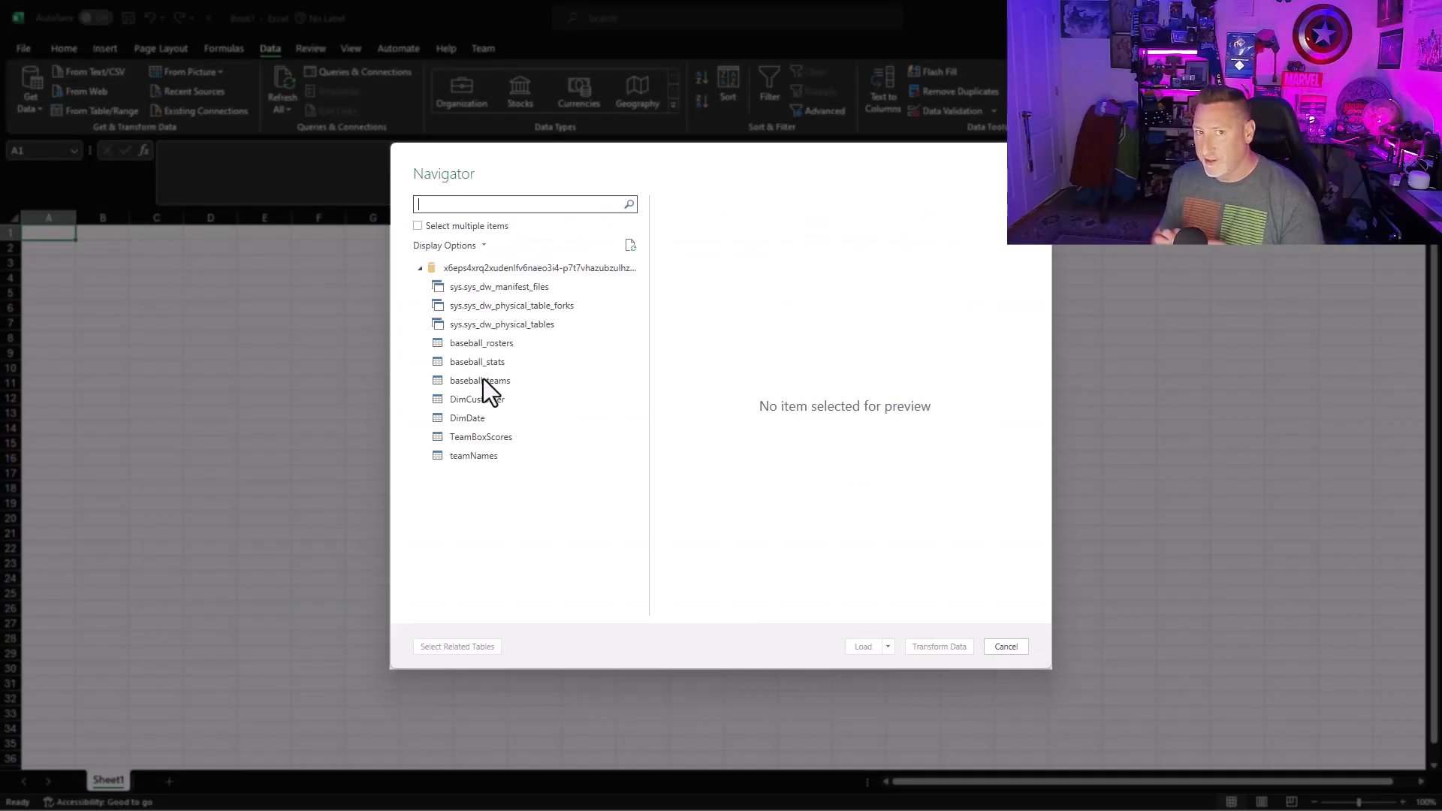
left_click(477, 398)
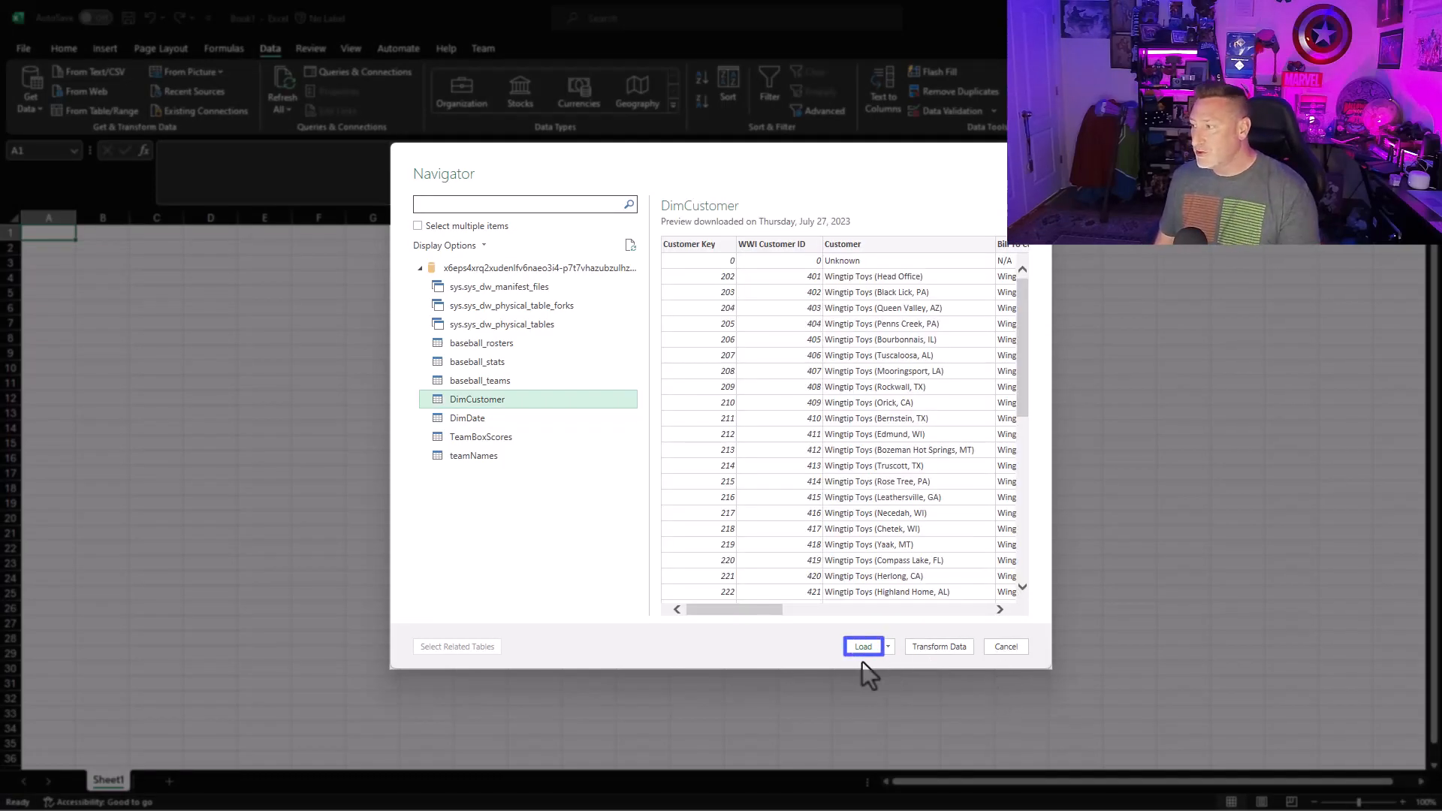
left_click(862, 646)
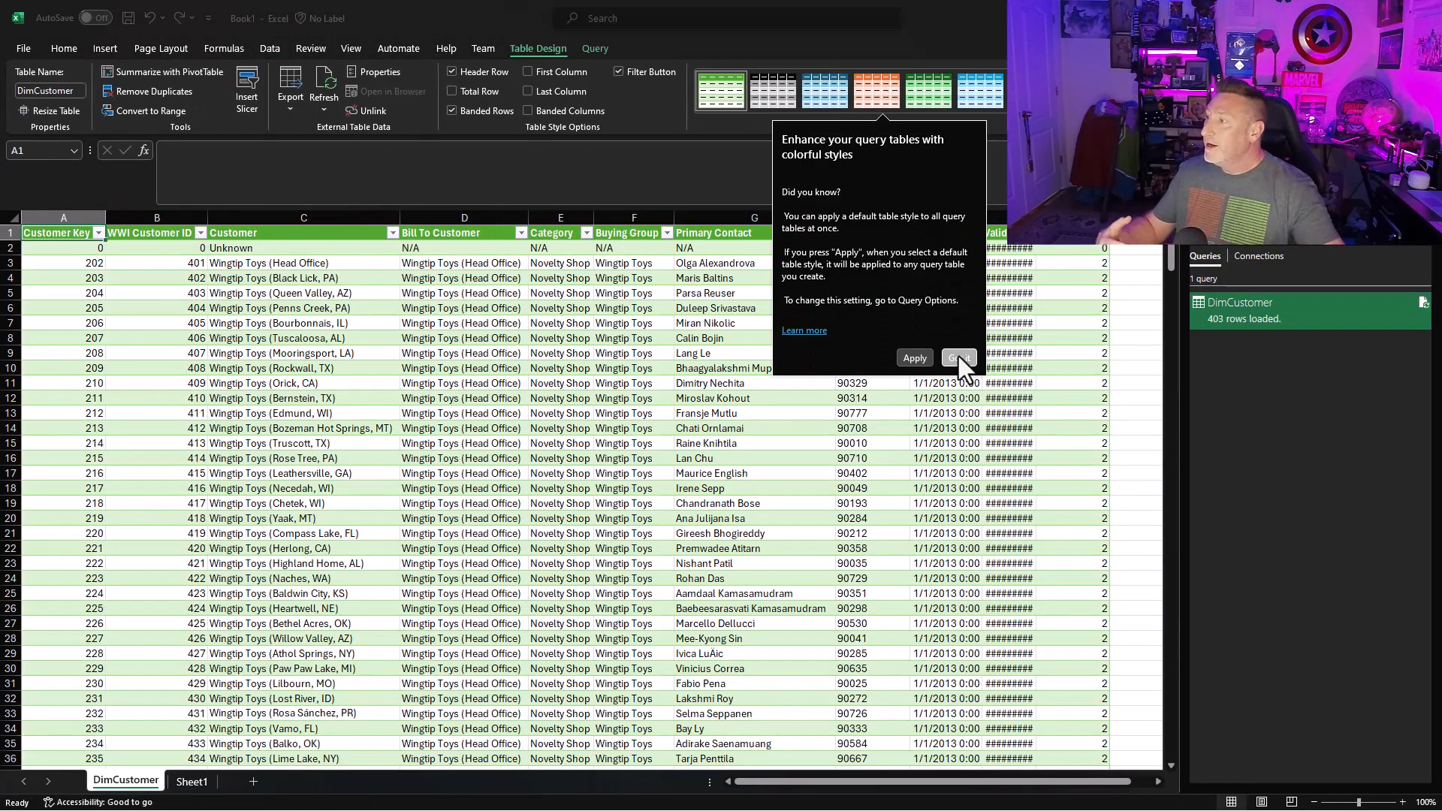
Dismiss the table style tip, check the Valid To date in J3, and scroll the sheet.
left_click(957, 357)
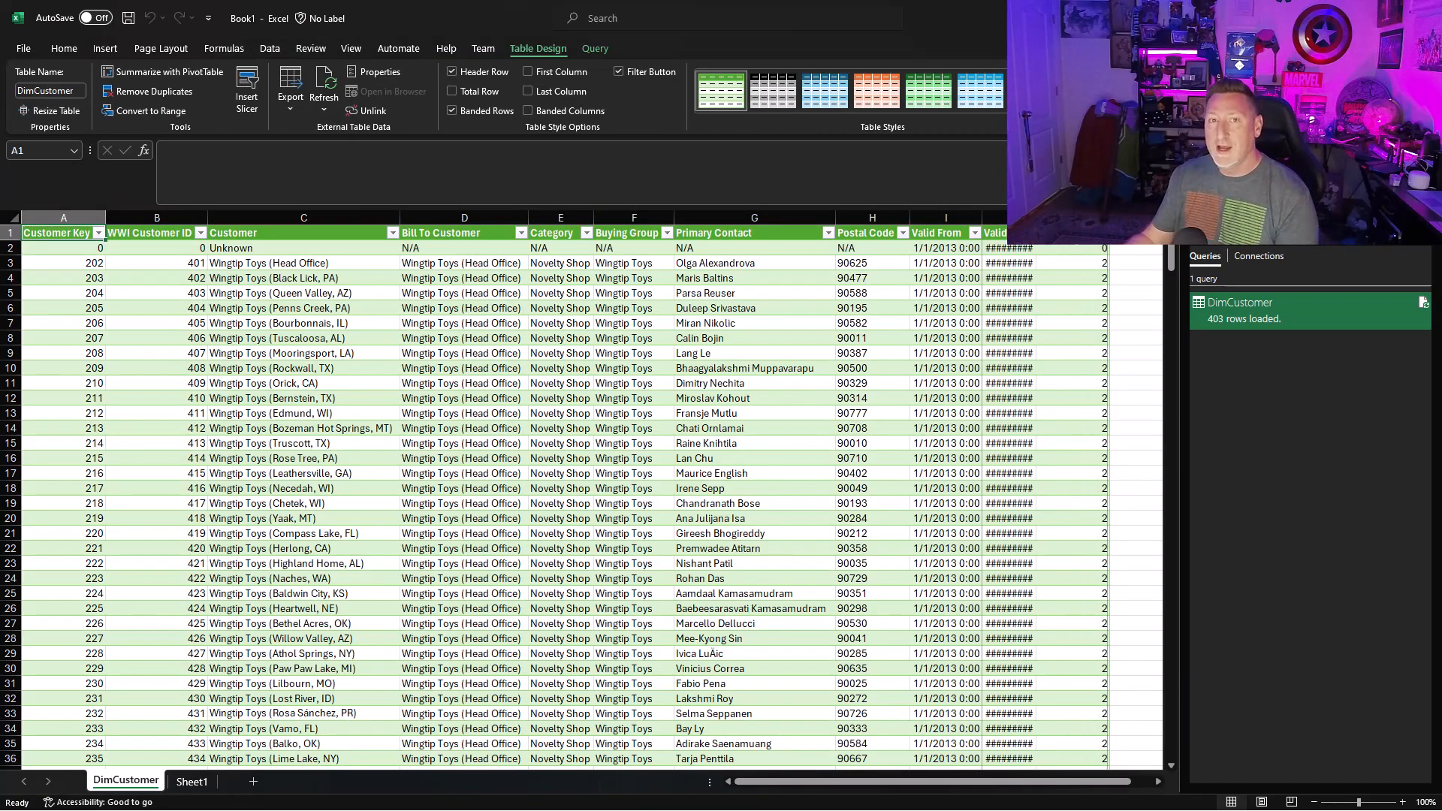
left_click(1044, 262)
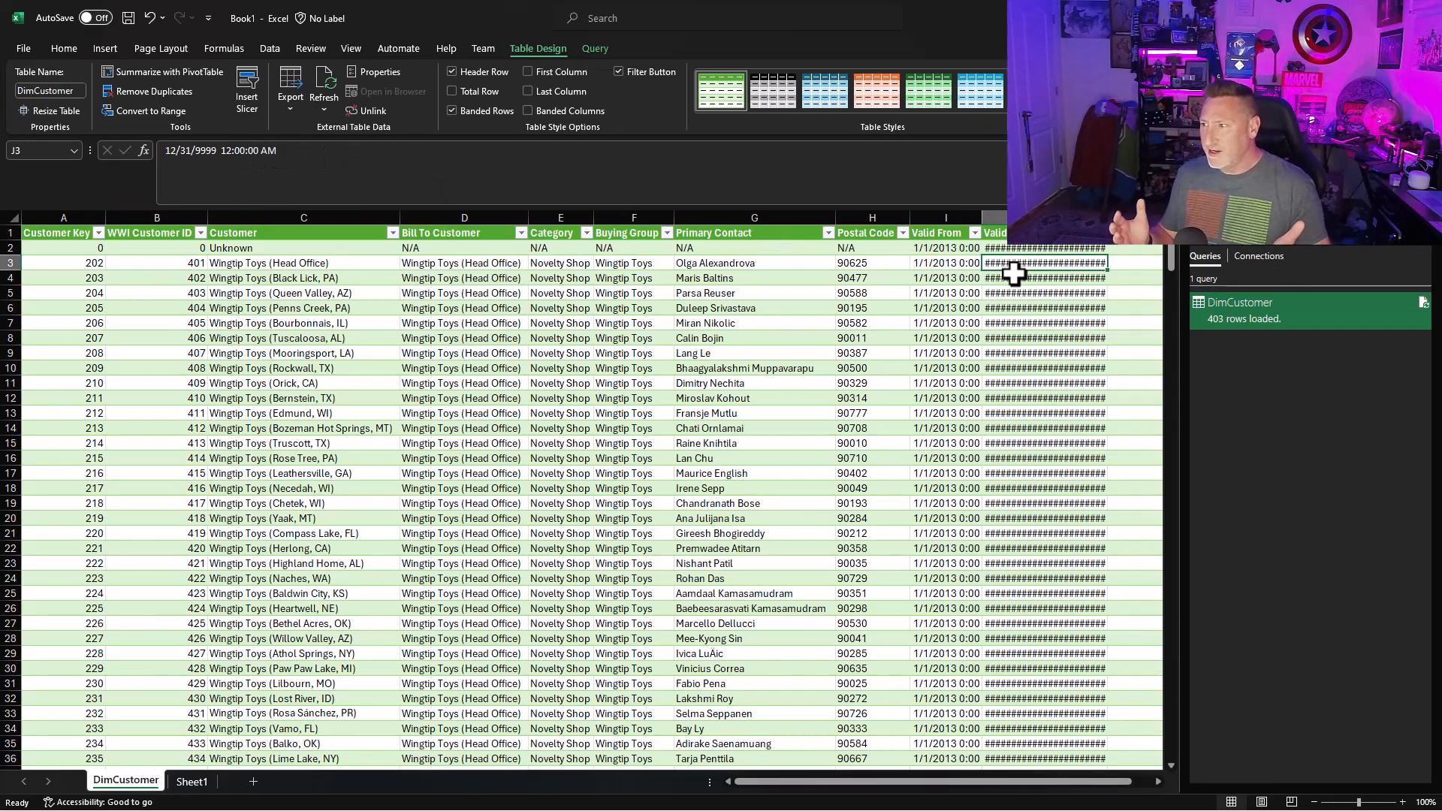
scroll("down", 3)
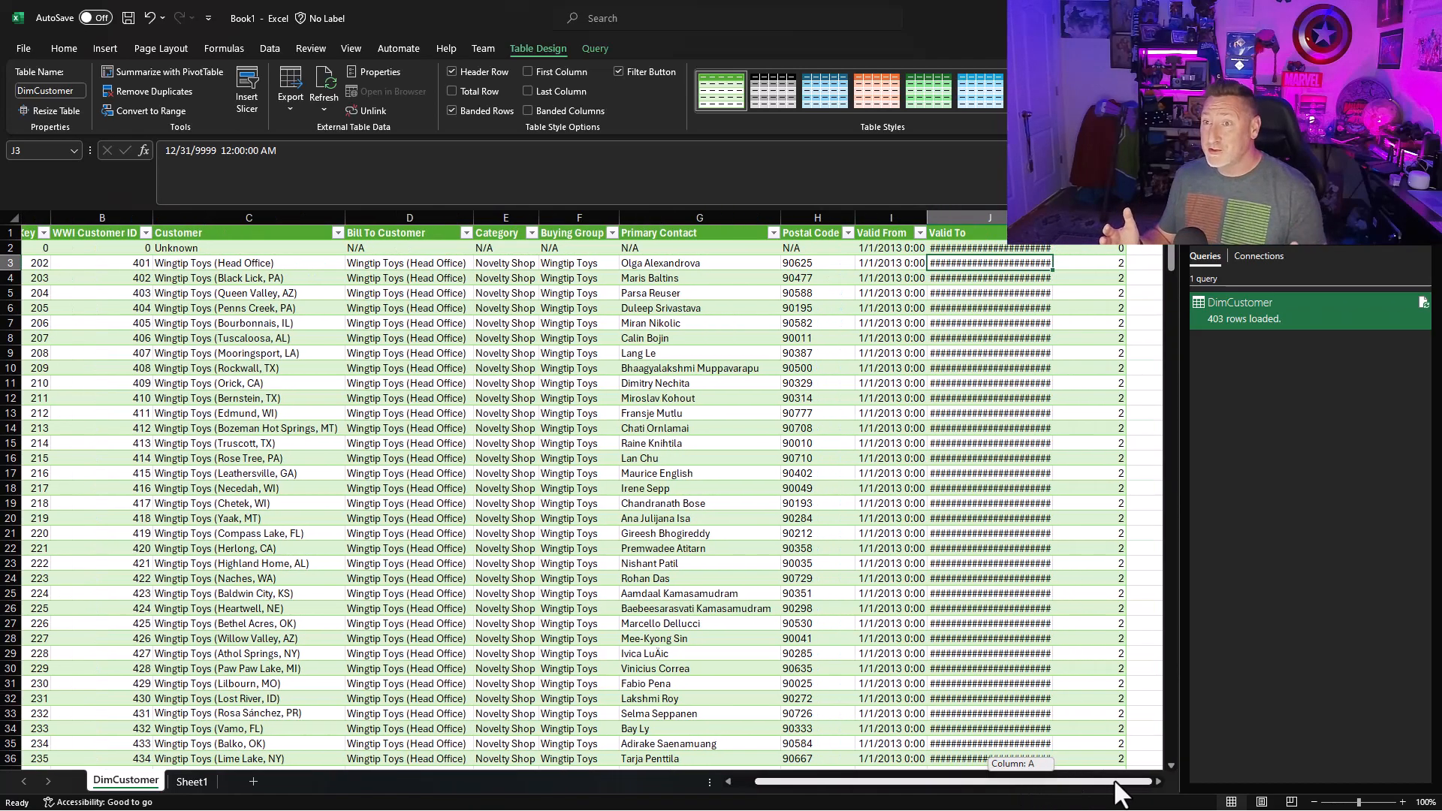
scroll("left", 3)
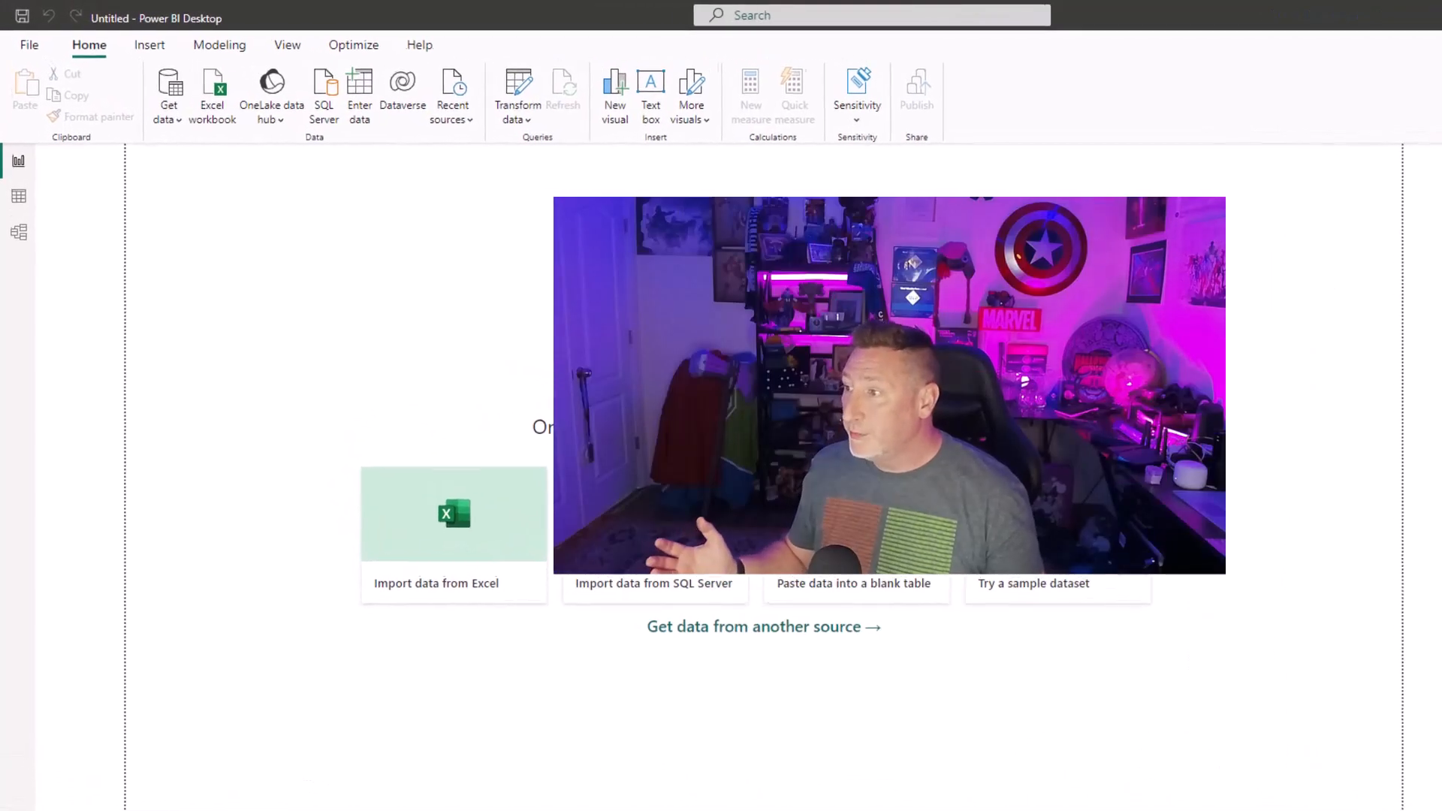
Show the OneLake data hub options, then bring up Get Data's full source list.
left_click(270, 92)
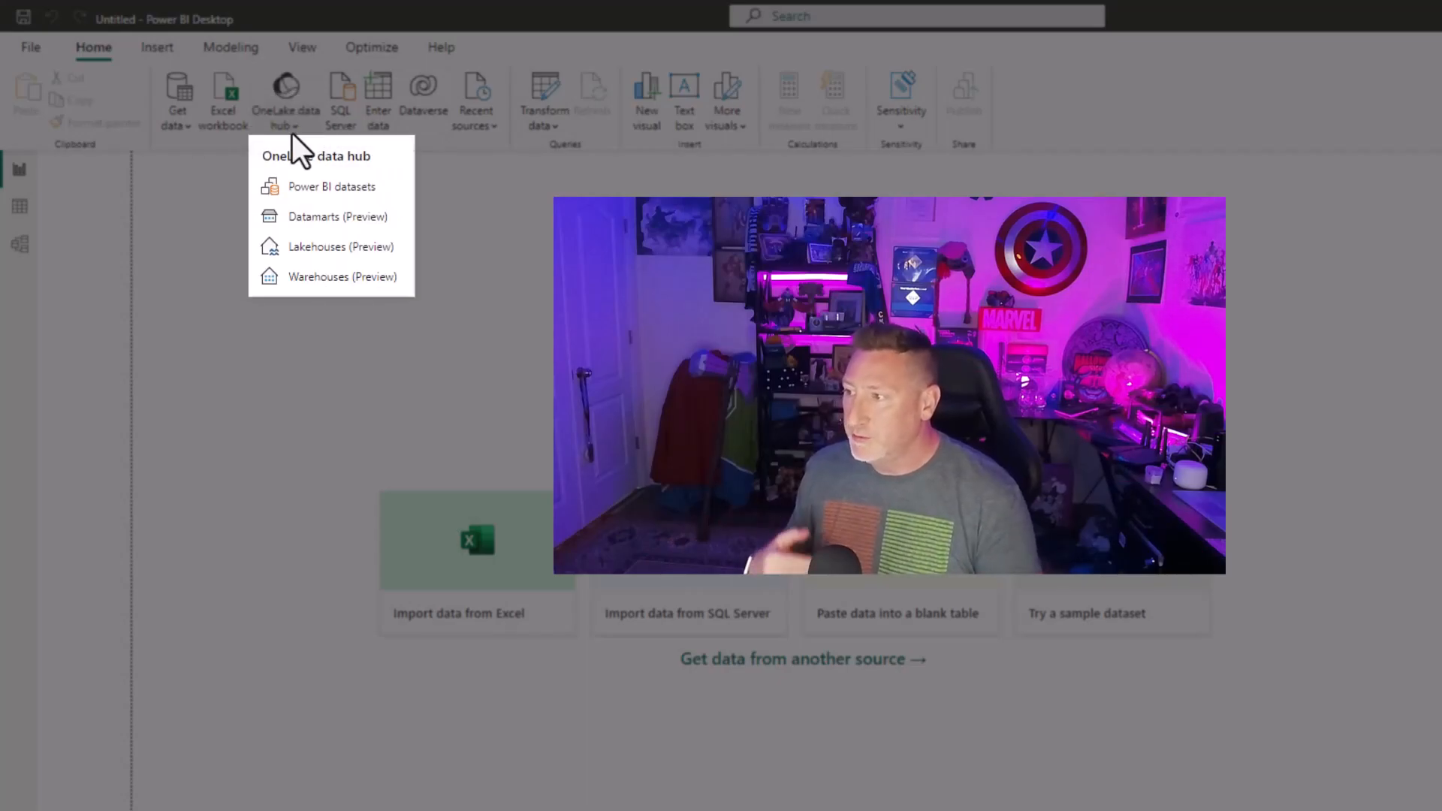
mouse_move(250, 160)
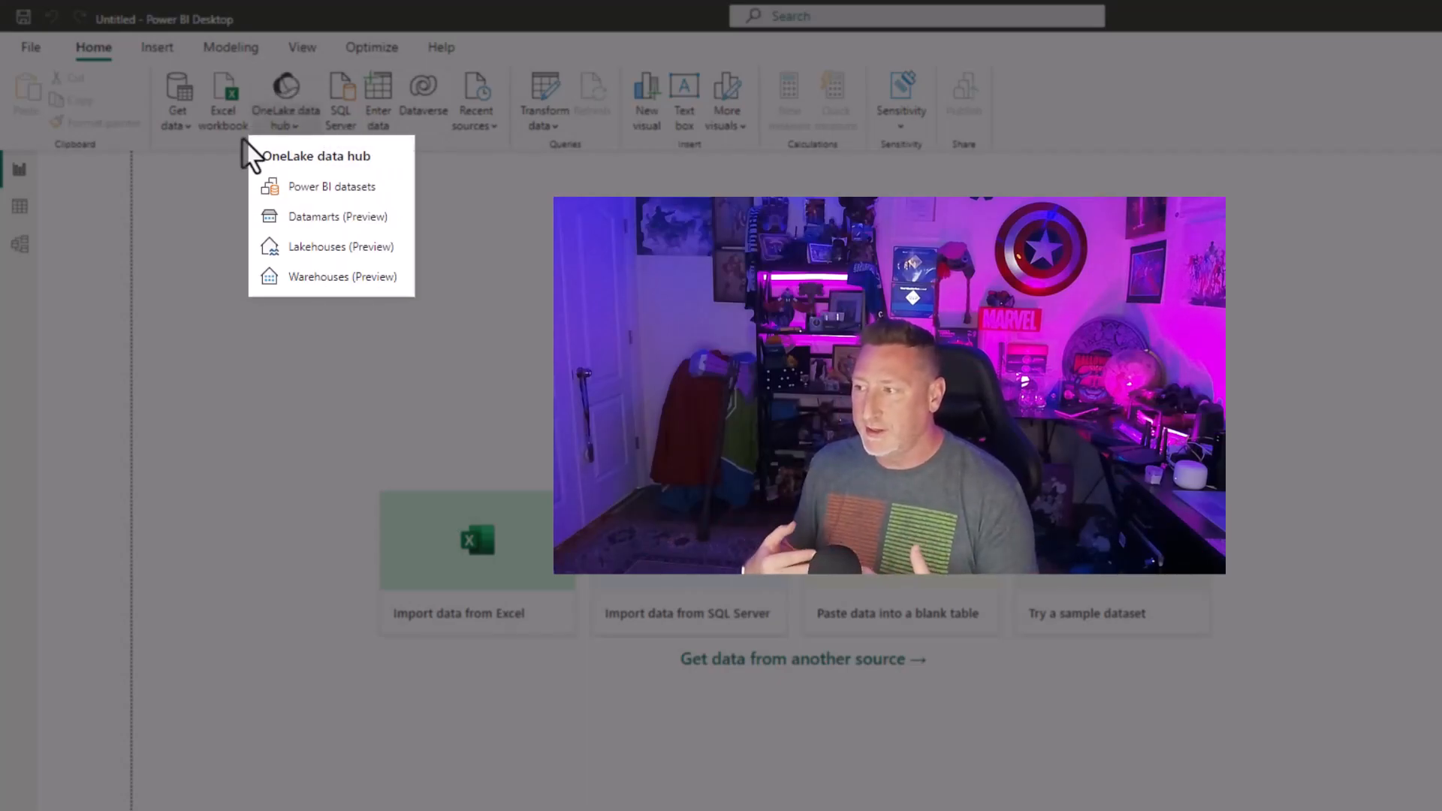
left_click(177, 99)
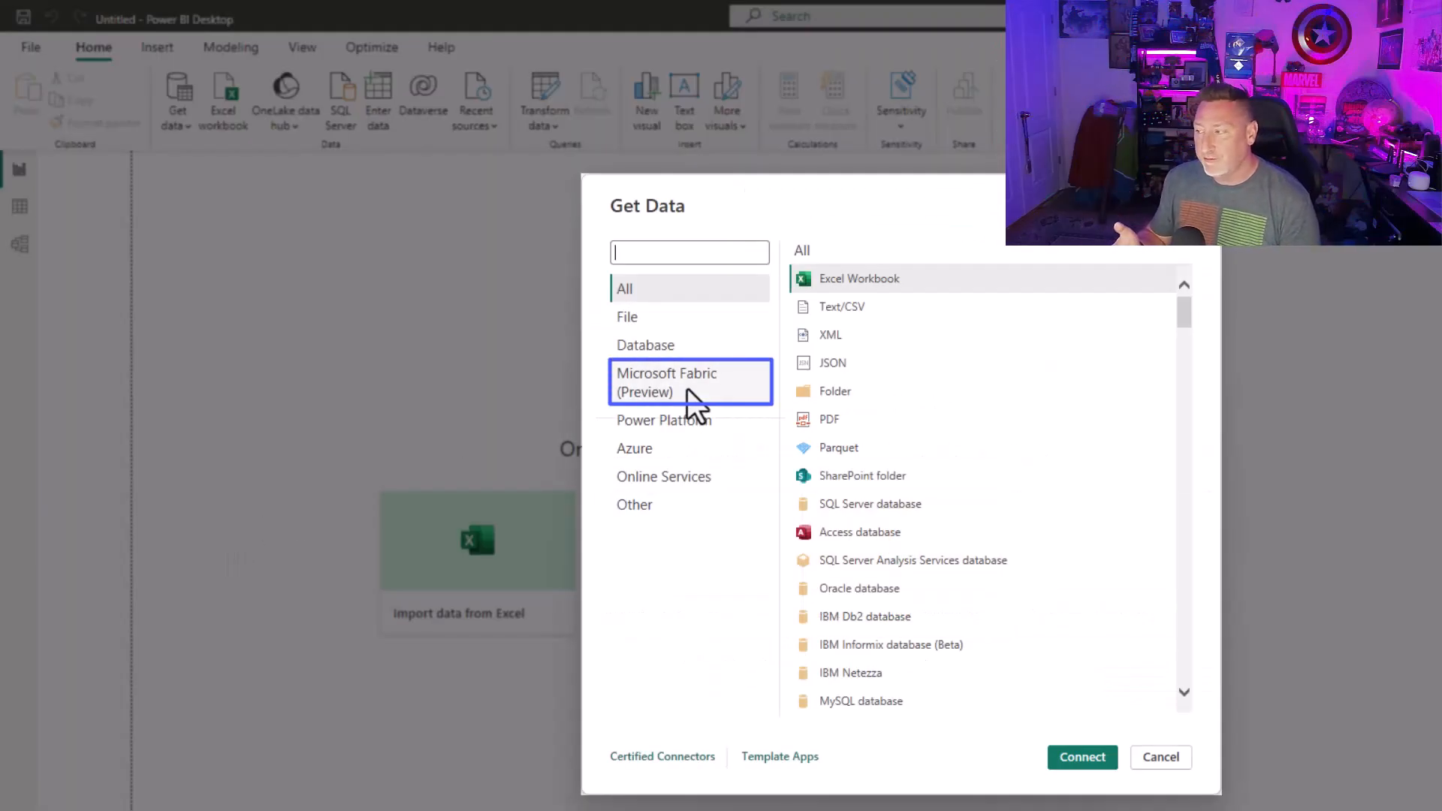
Select the Microsoft Fabric (Preview) category to list Lakehouse, Warehouse and KQL Database connectors.
left_click(667, 381)
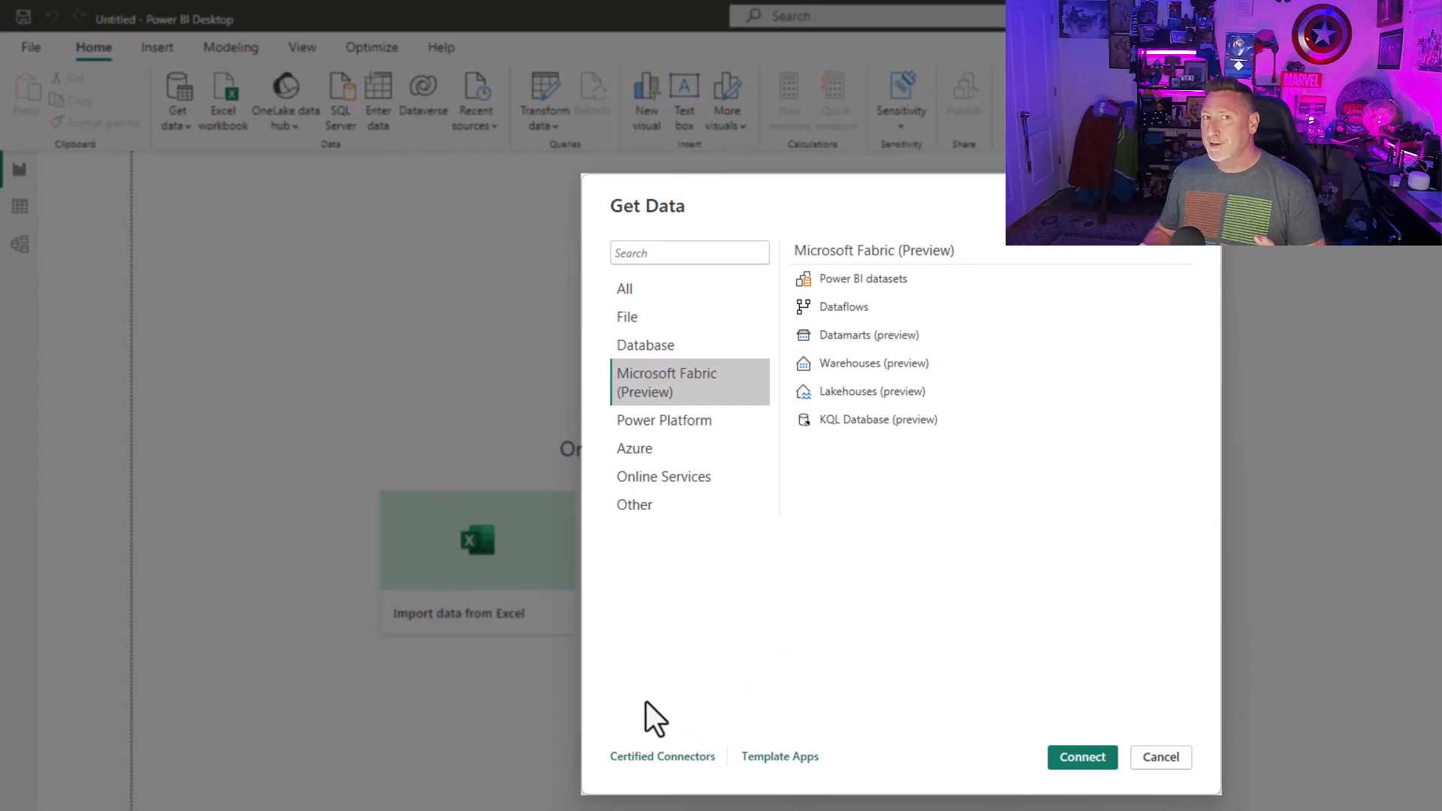
mouse_move(762, 570)
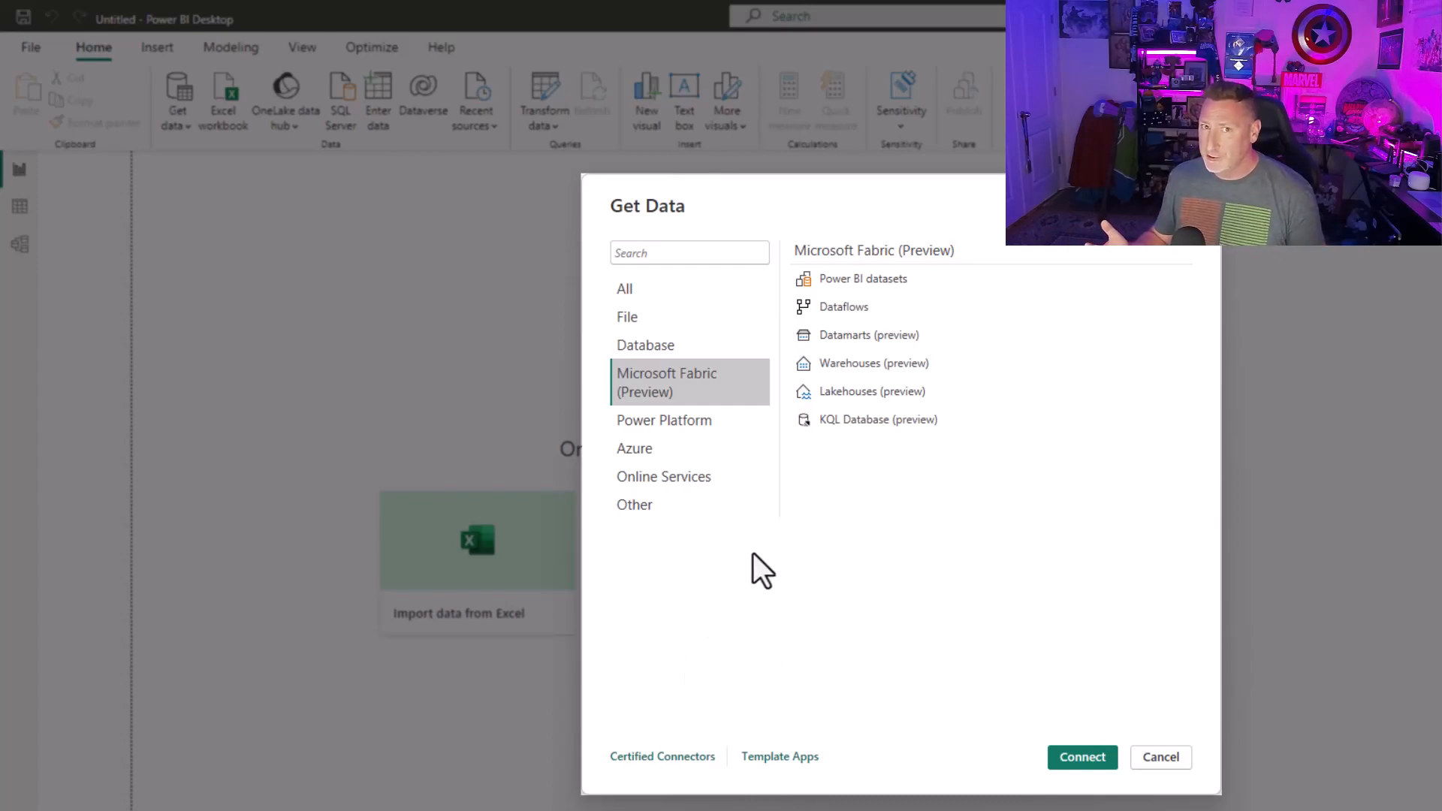